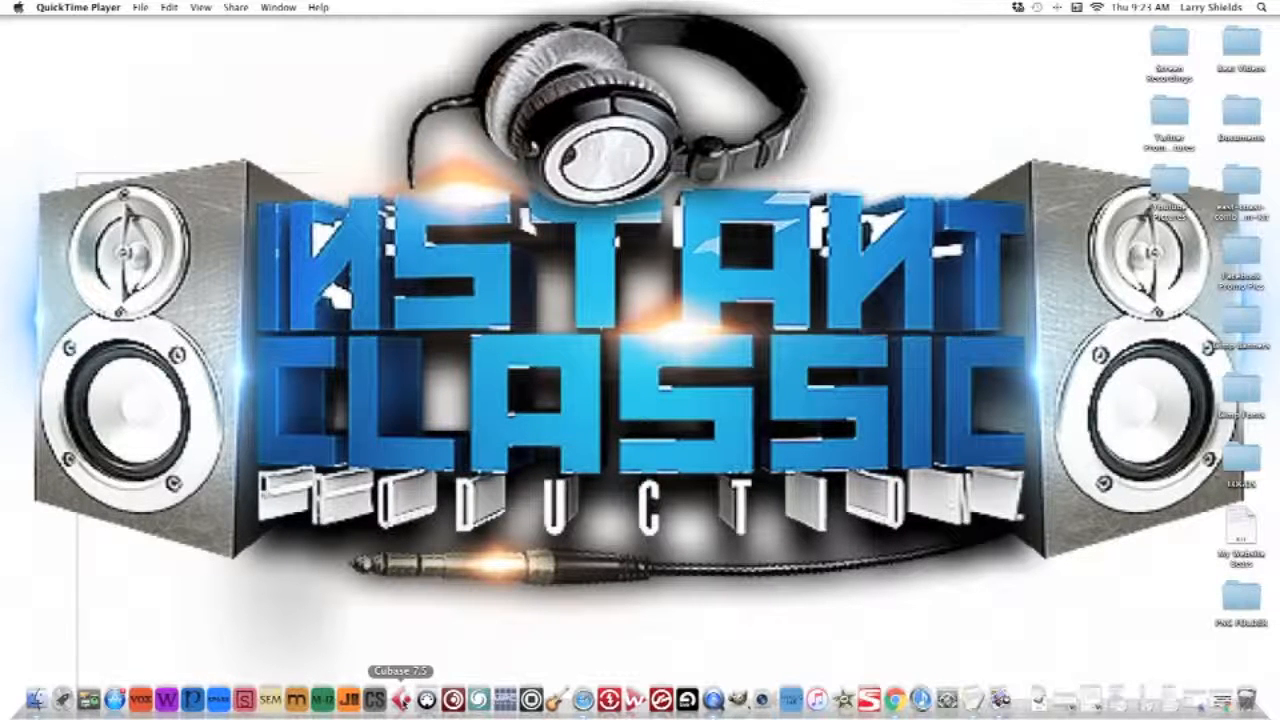
- Launch Cubase 7.5 from its Dock icon's Open option
right_click(432, 696)
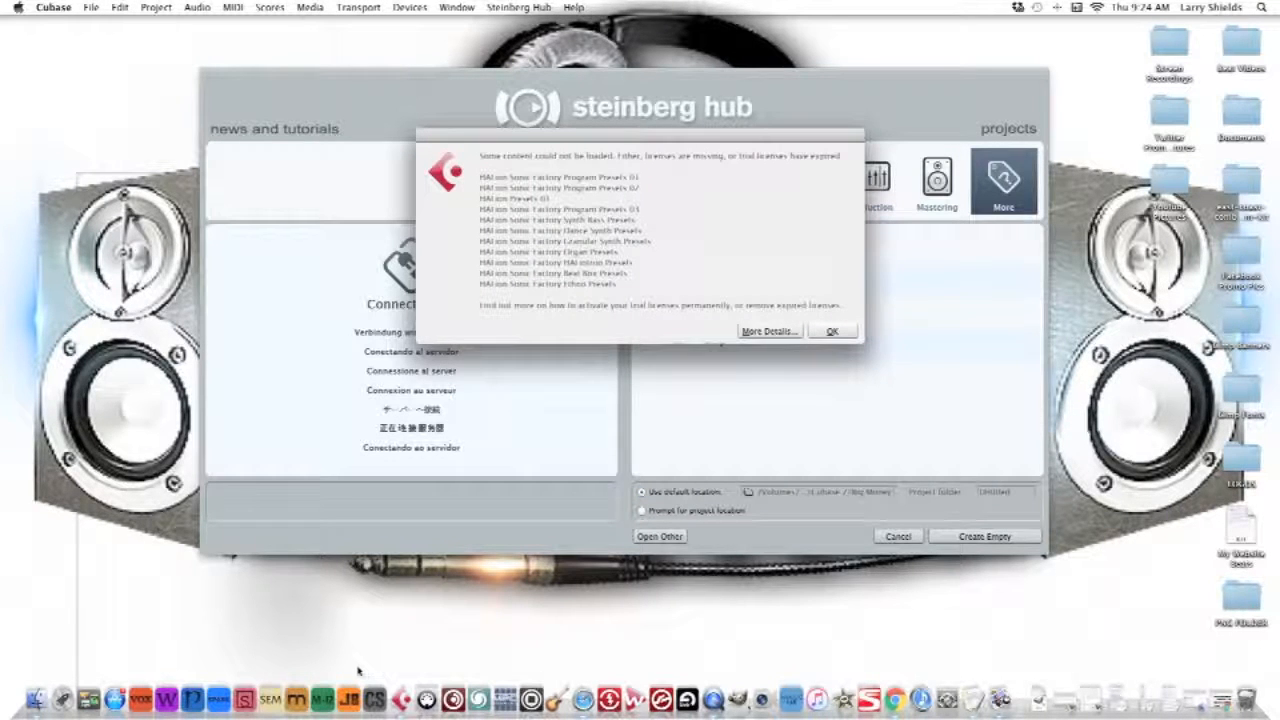
mouse_move(720, 452)
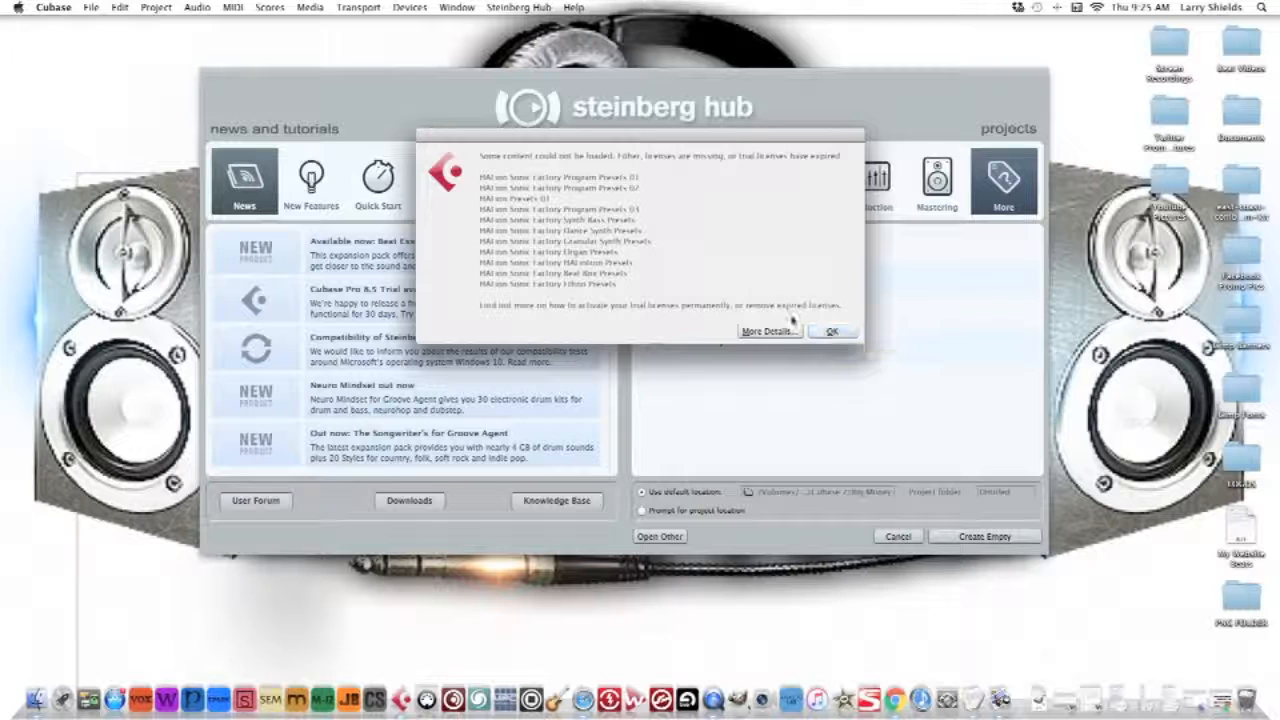
mouse_move(842, 384)
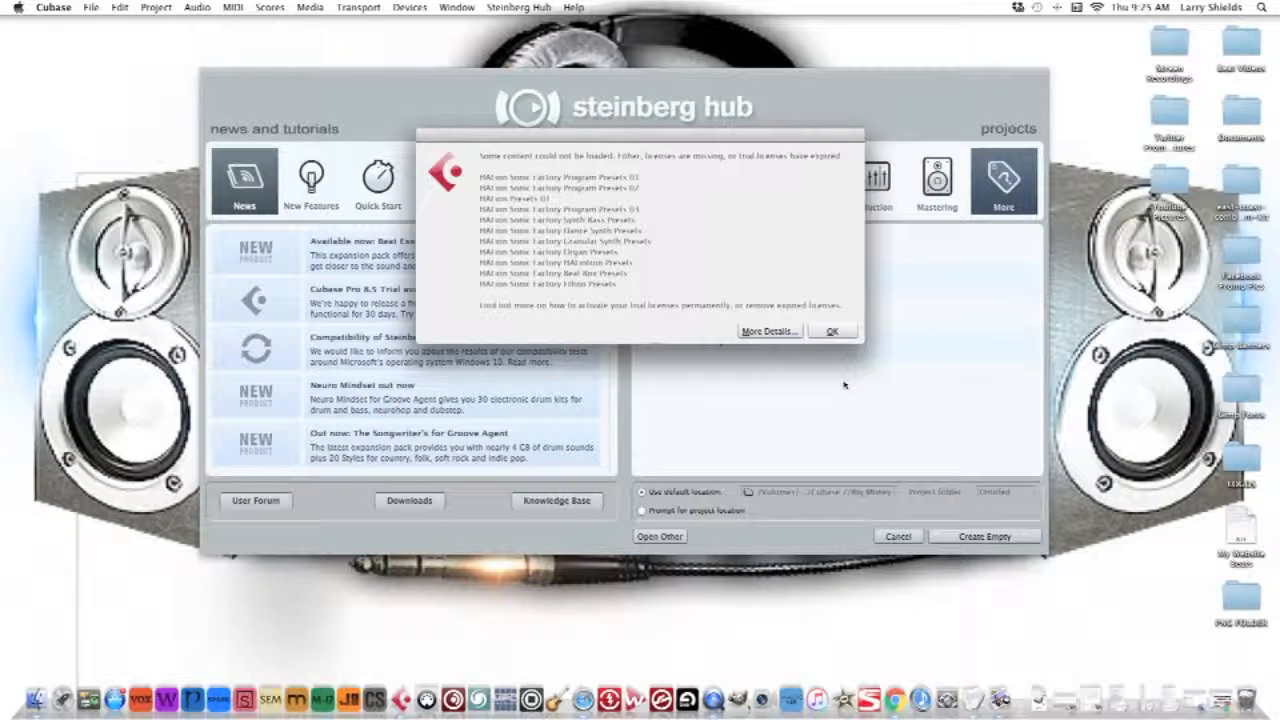
left_click(832, 332)
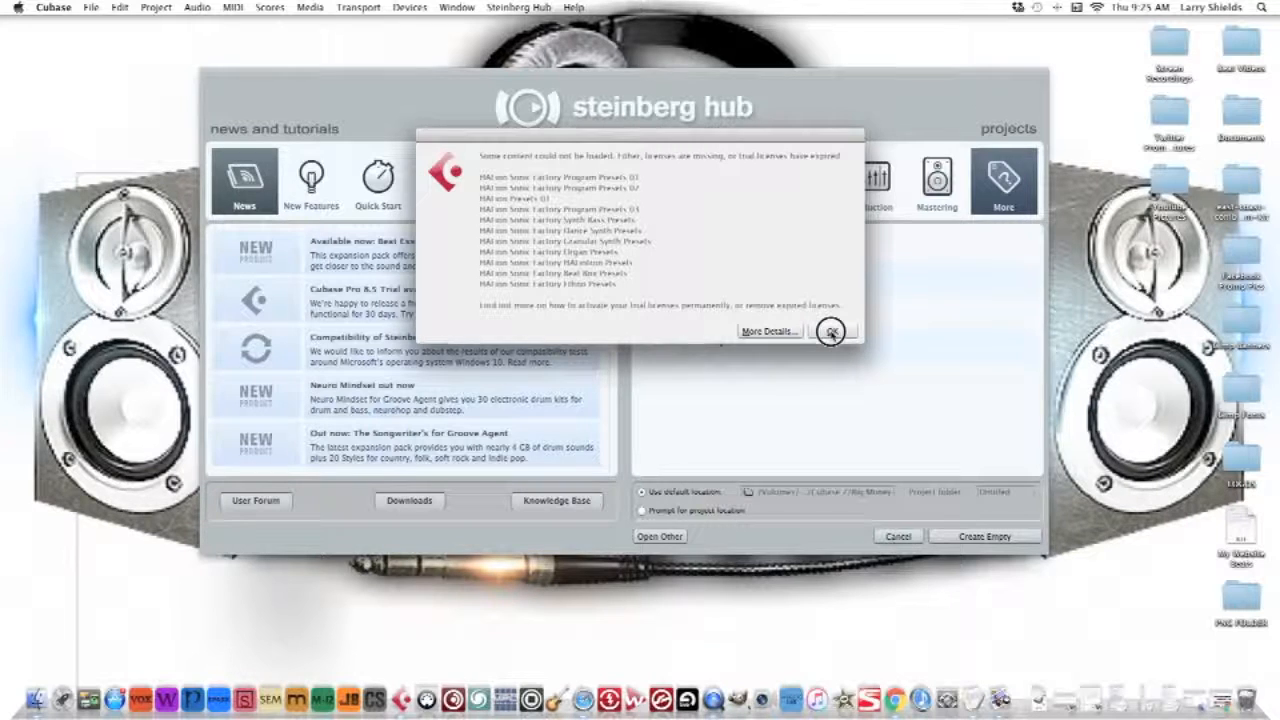
- Dismiss the missing-content warning and browse the New Features tutorial videos
left_click(832, 332)
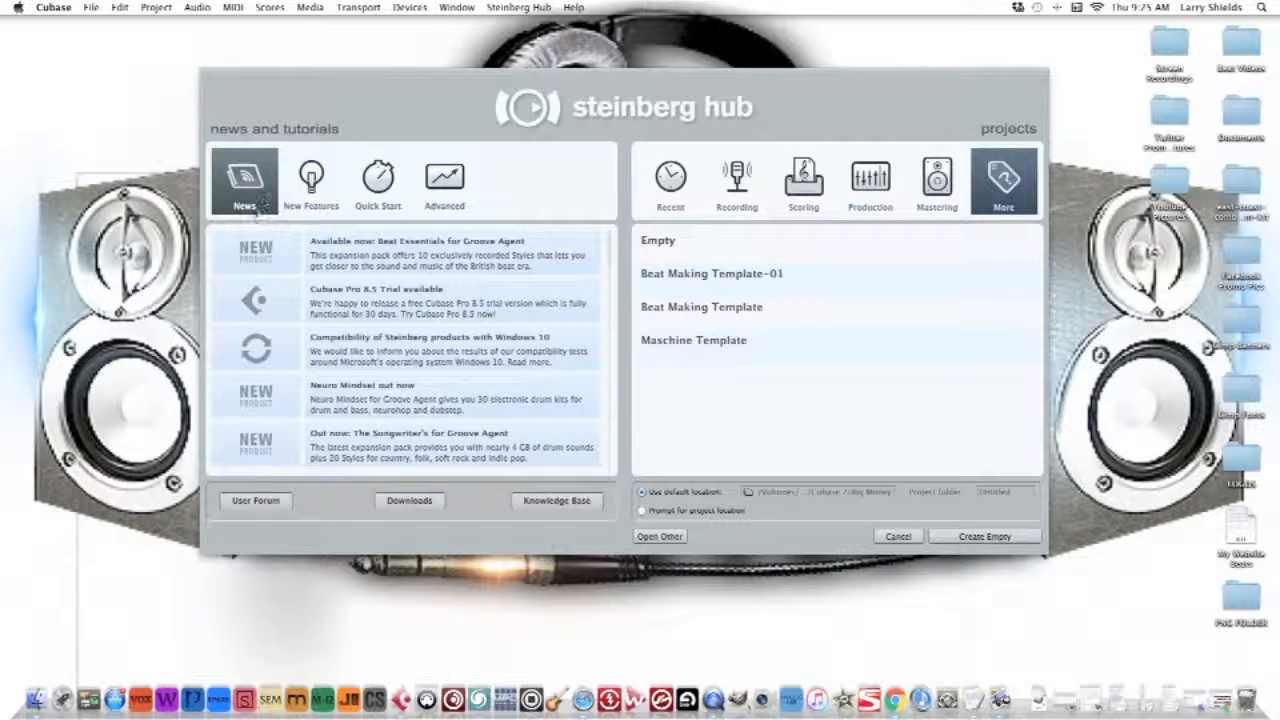
mouse_move(408, 352)
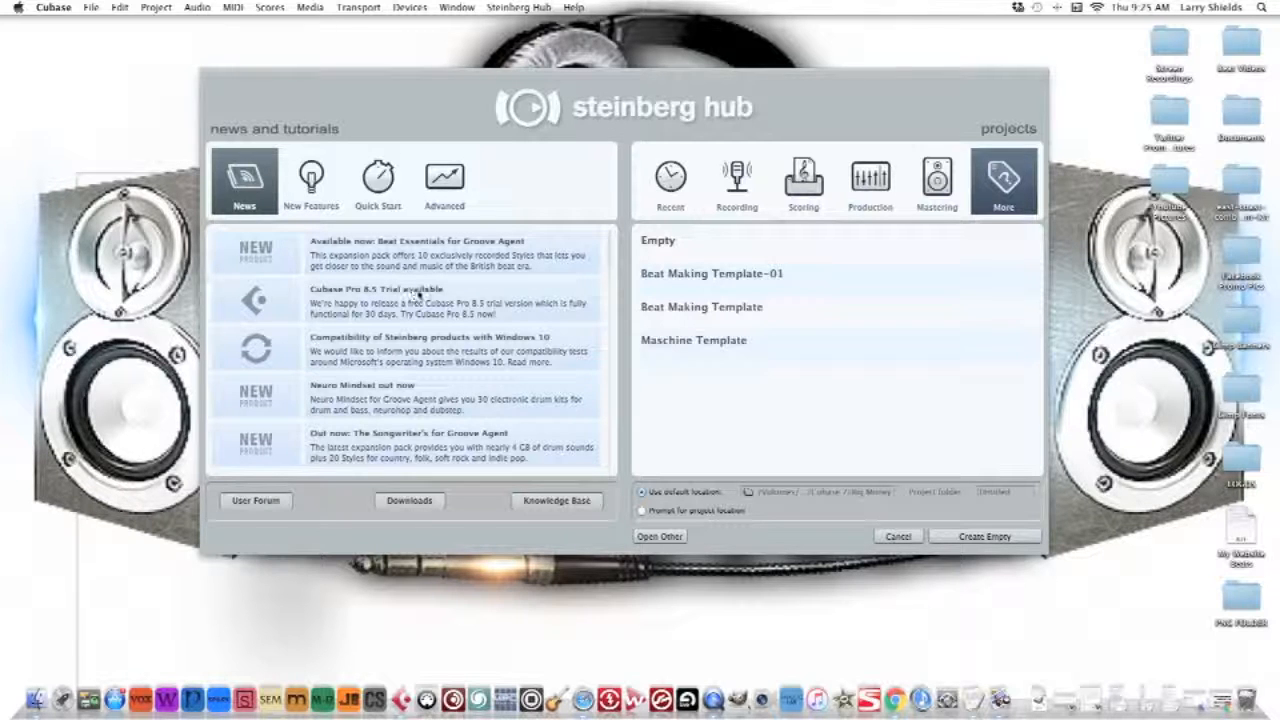
mouse_move(398, 304)
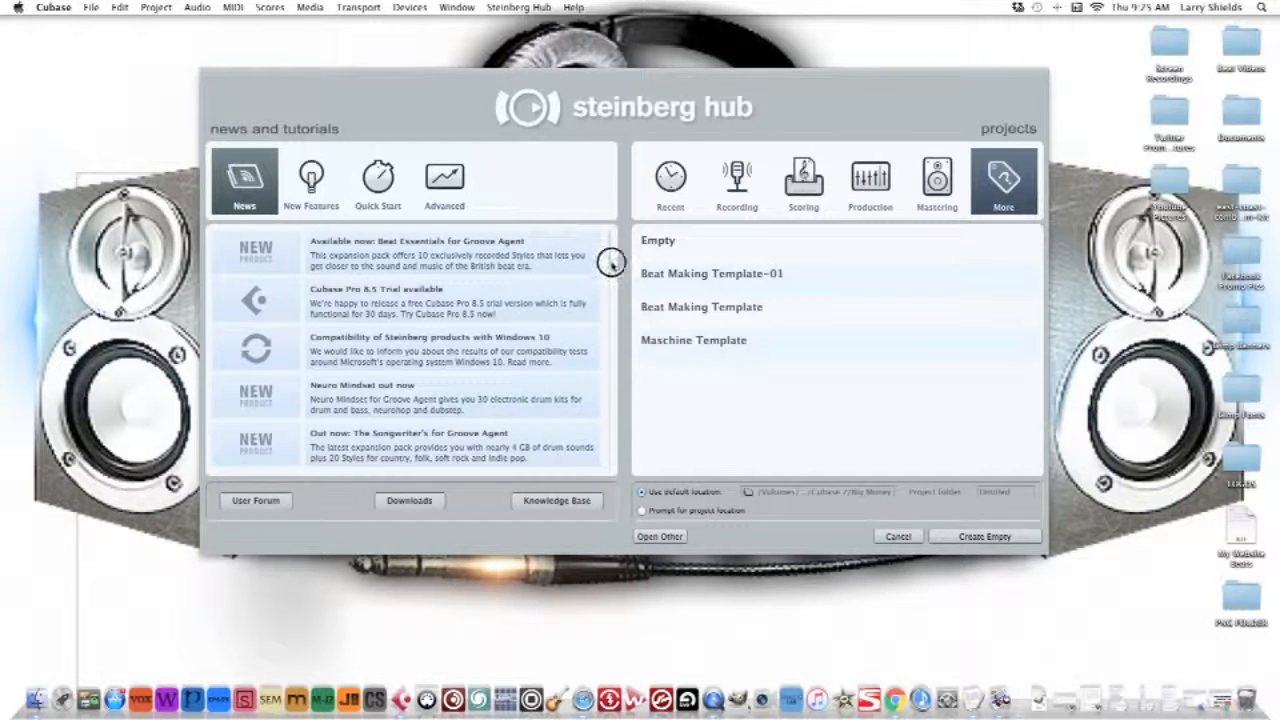
scroll("down", 3)
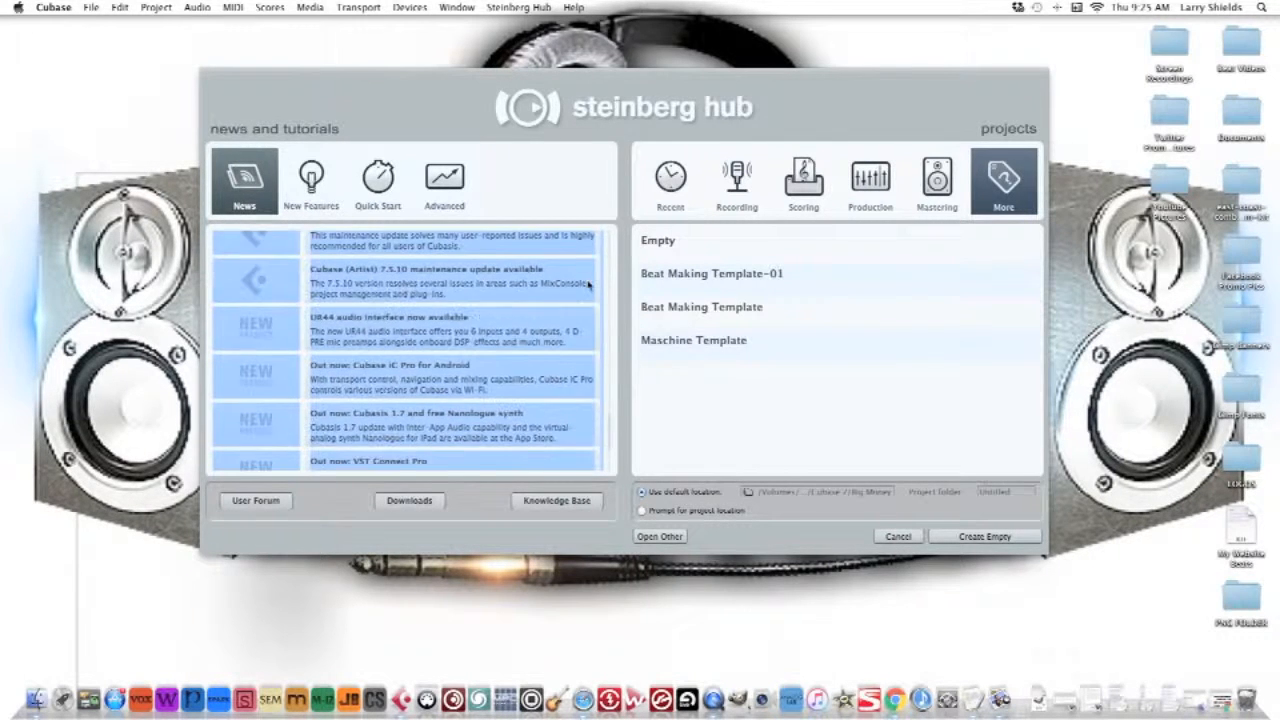
scroll("down", 3)
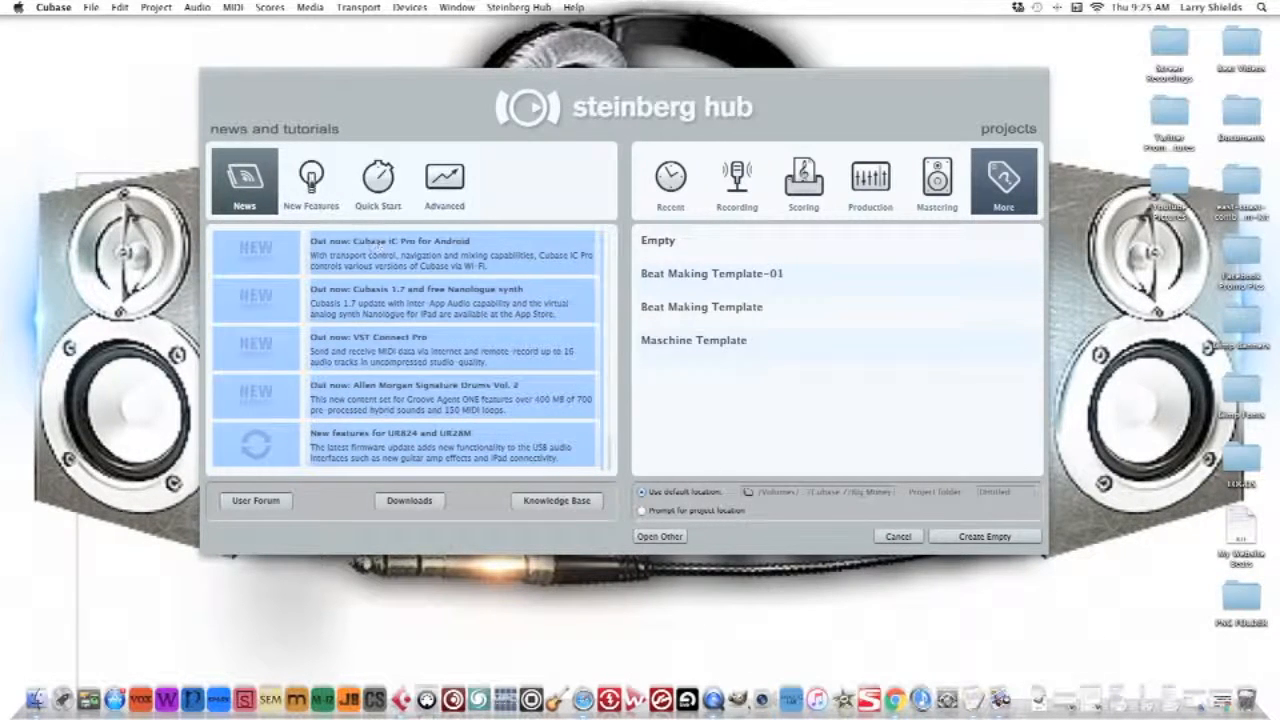
left_click(310, 178)
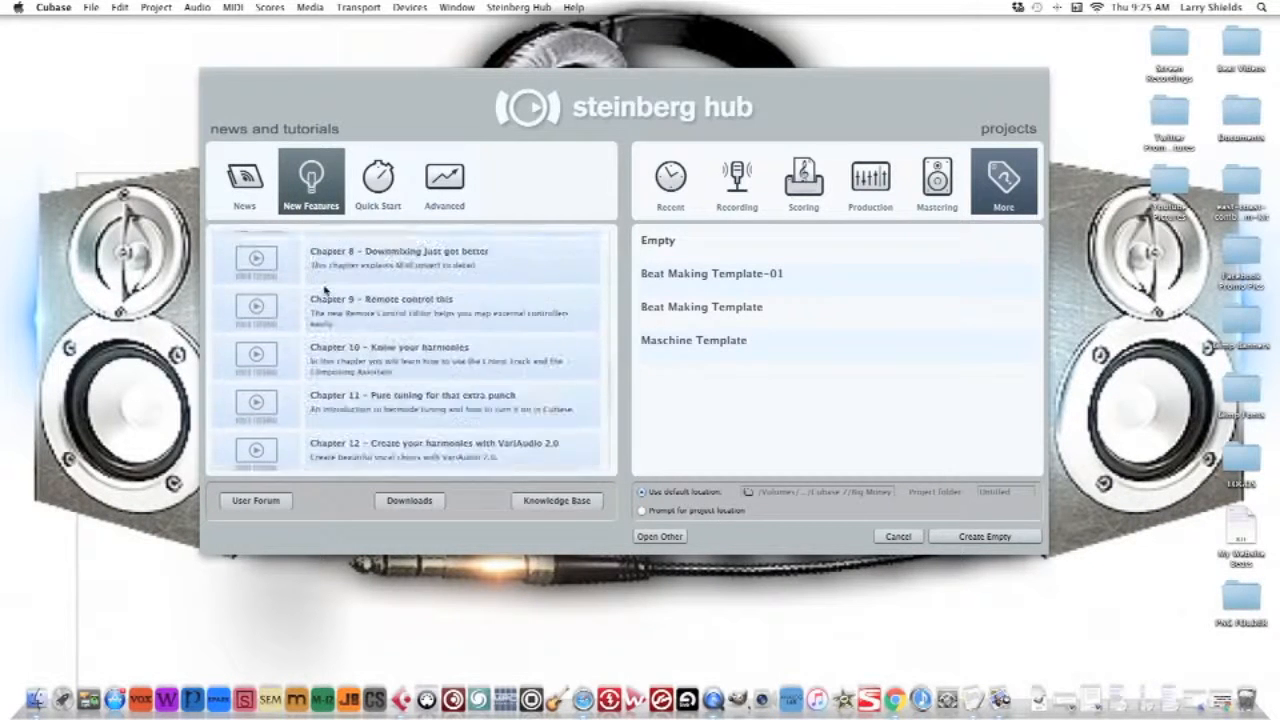
scroll("down", 3)
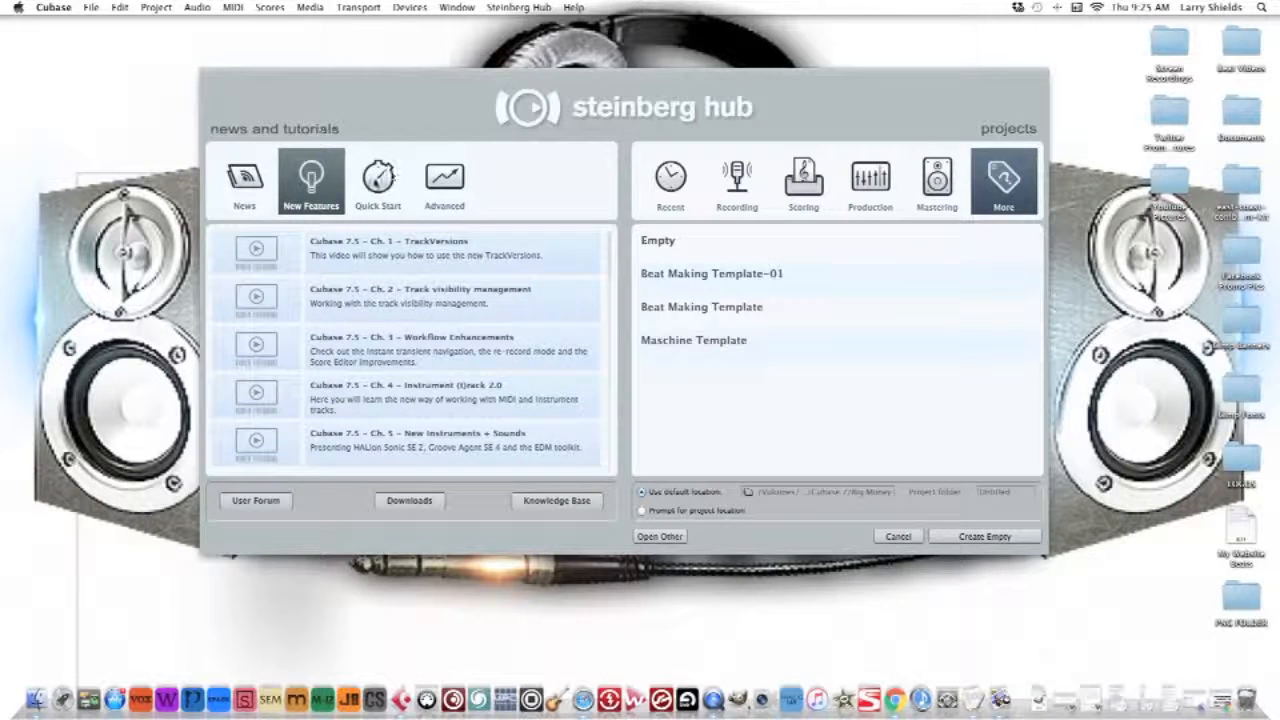
- Browse the Quick Start and Advanced tutorials, then the Recent projects list
left_click(378, 180)
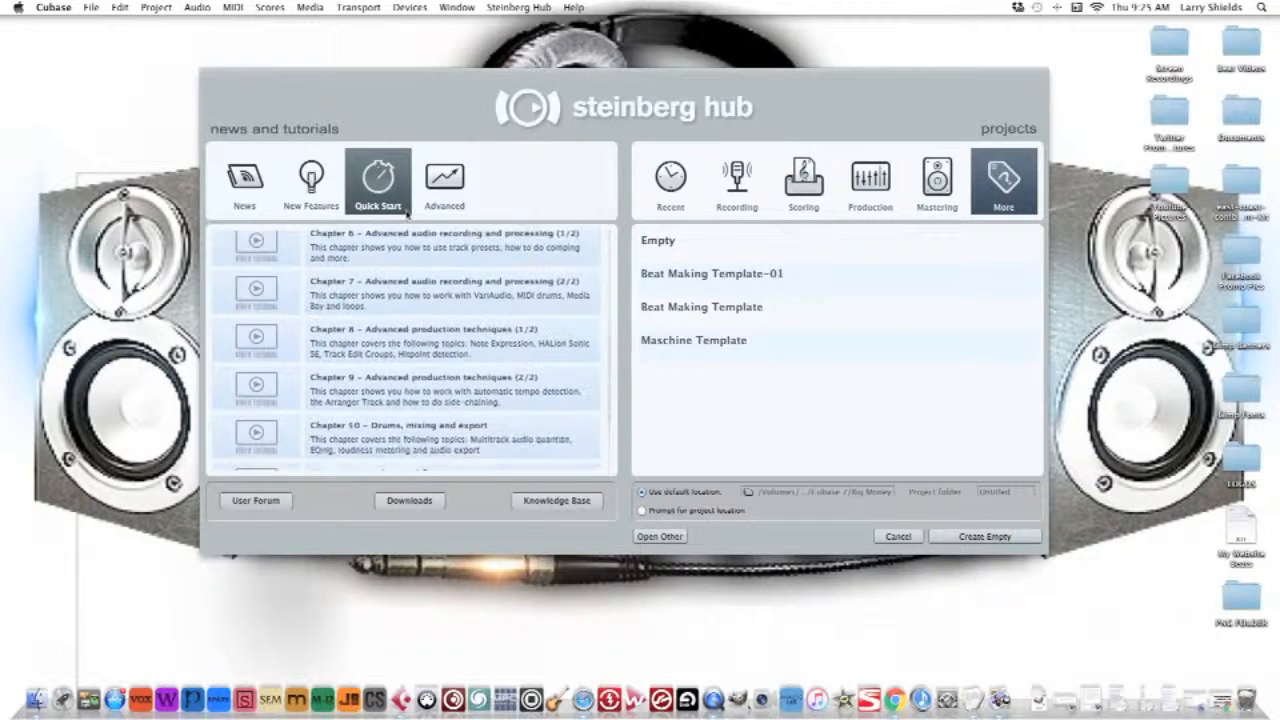
left_click(444, 180)
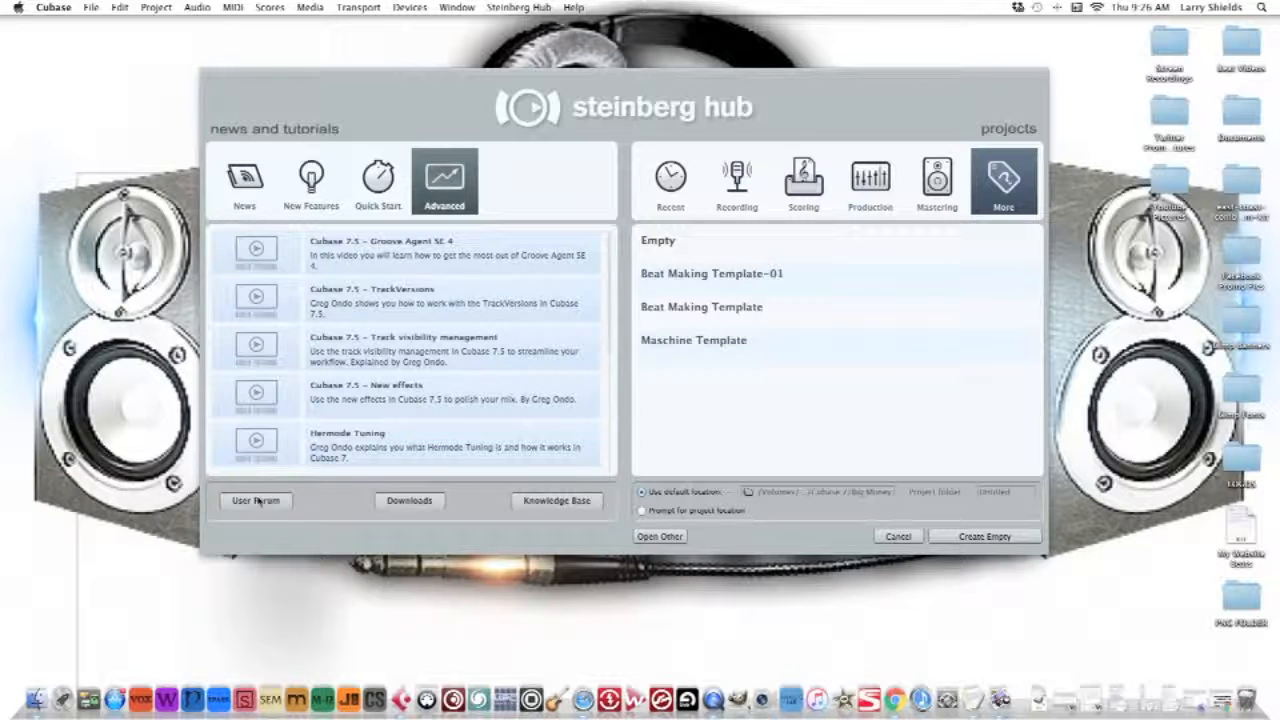
mouse_move(556, 516)
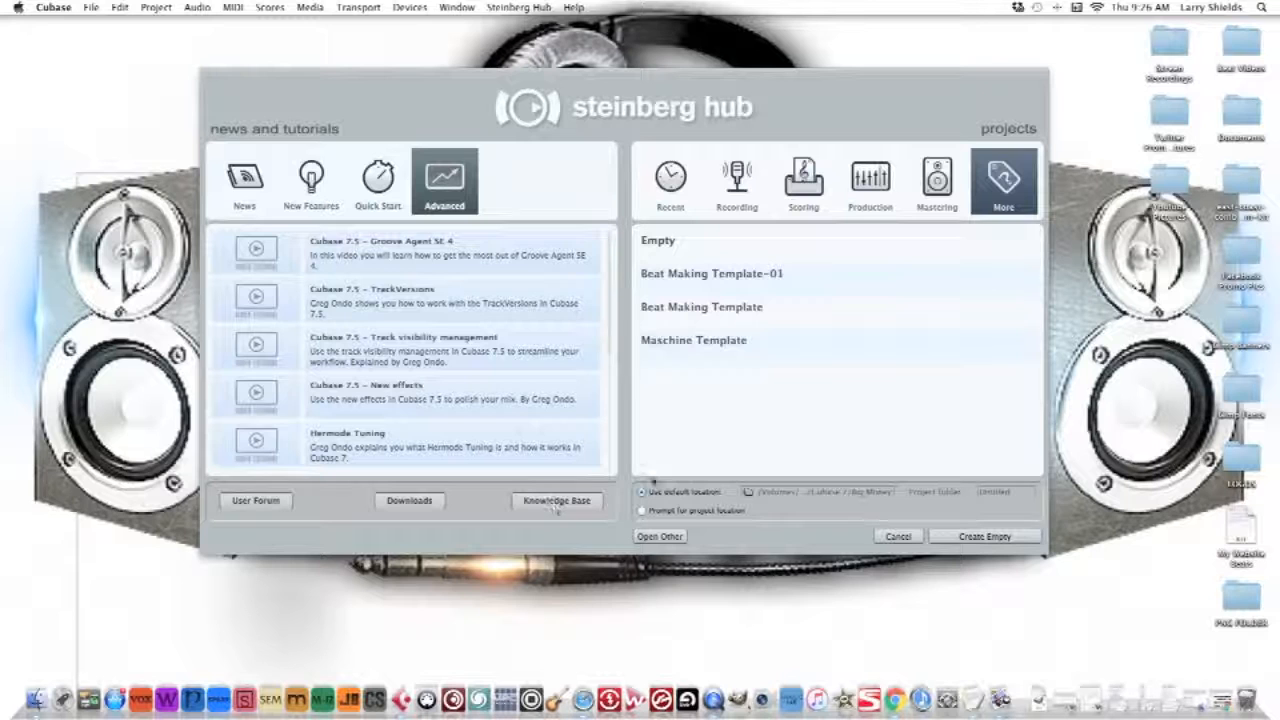
mouse_move(570, 376)
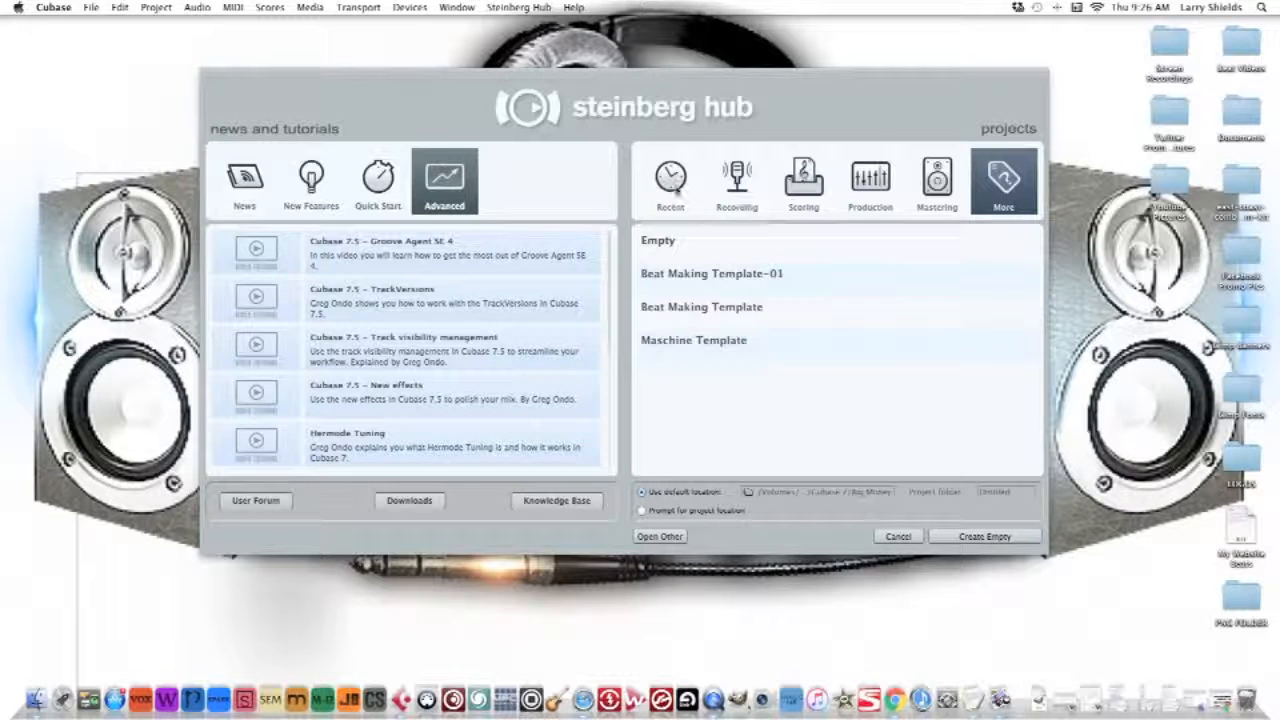
left_click(668, 178)
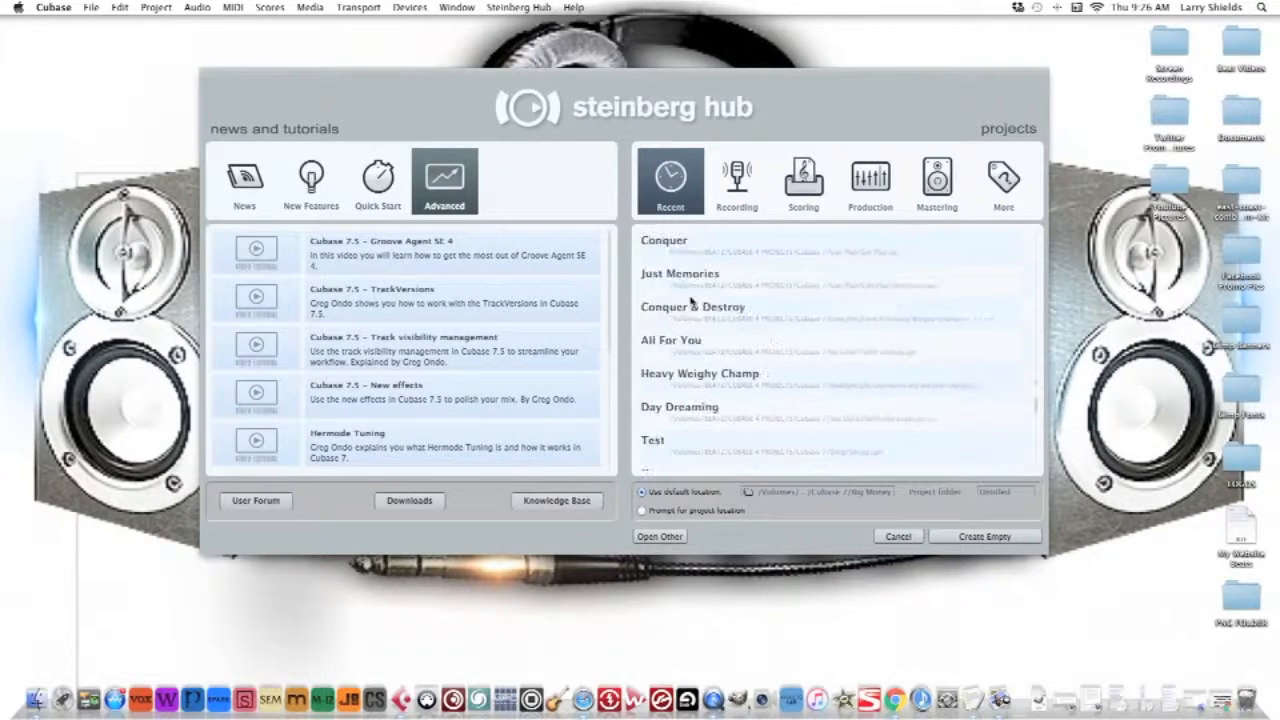
- Browse the Recording templates such as Acoustic Guitar + Vocal, then the Scoring templates
scroll("down", 3)
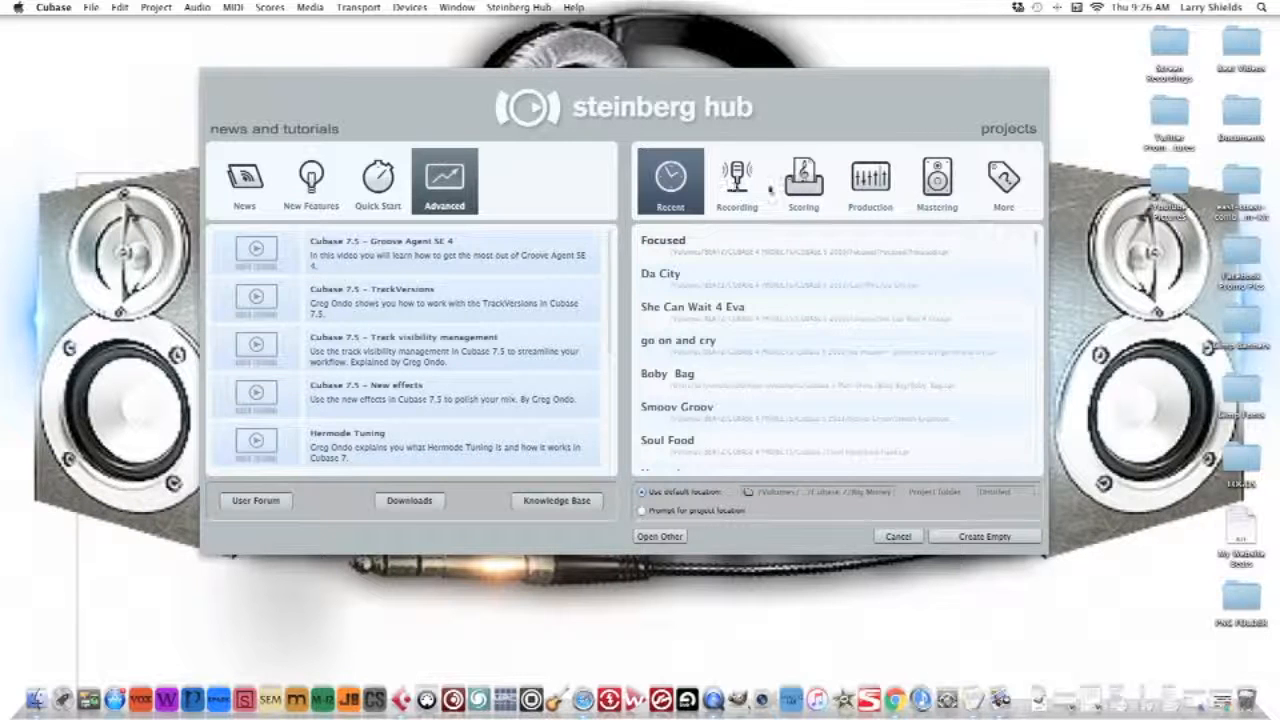
left_click(736, 180)
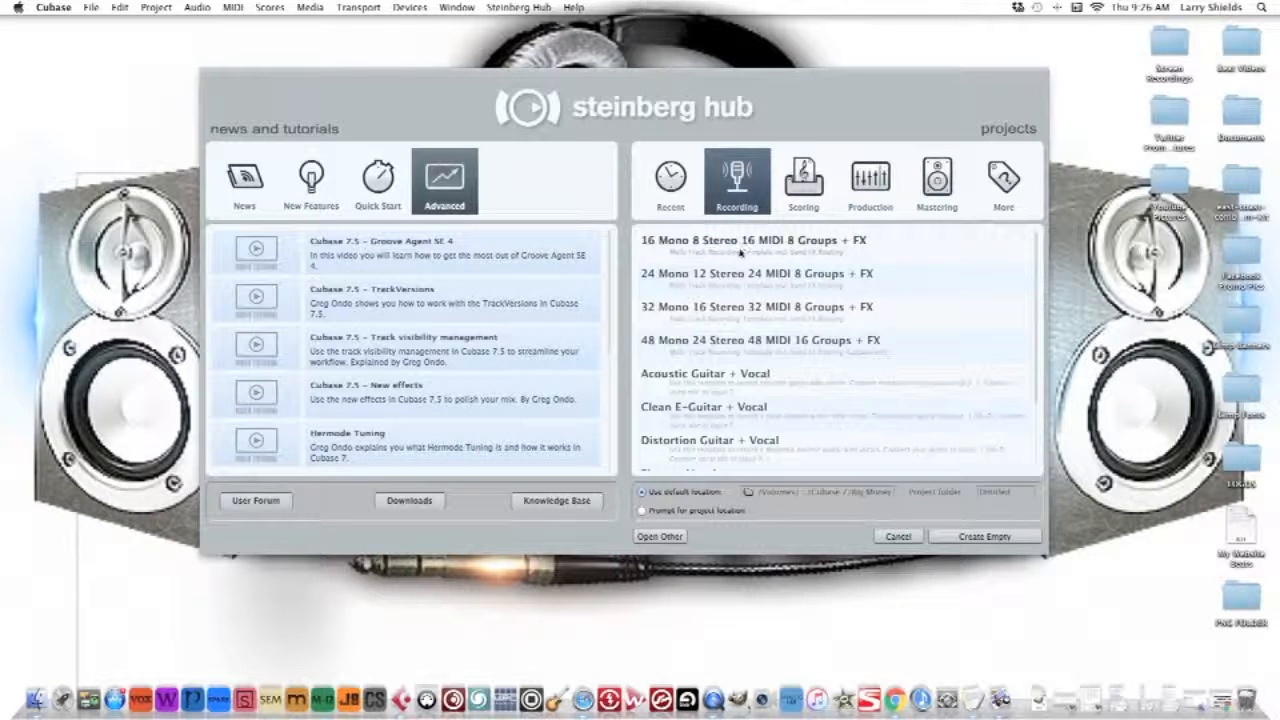
mouse_move(728, 250)
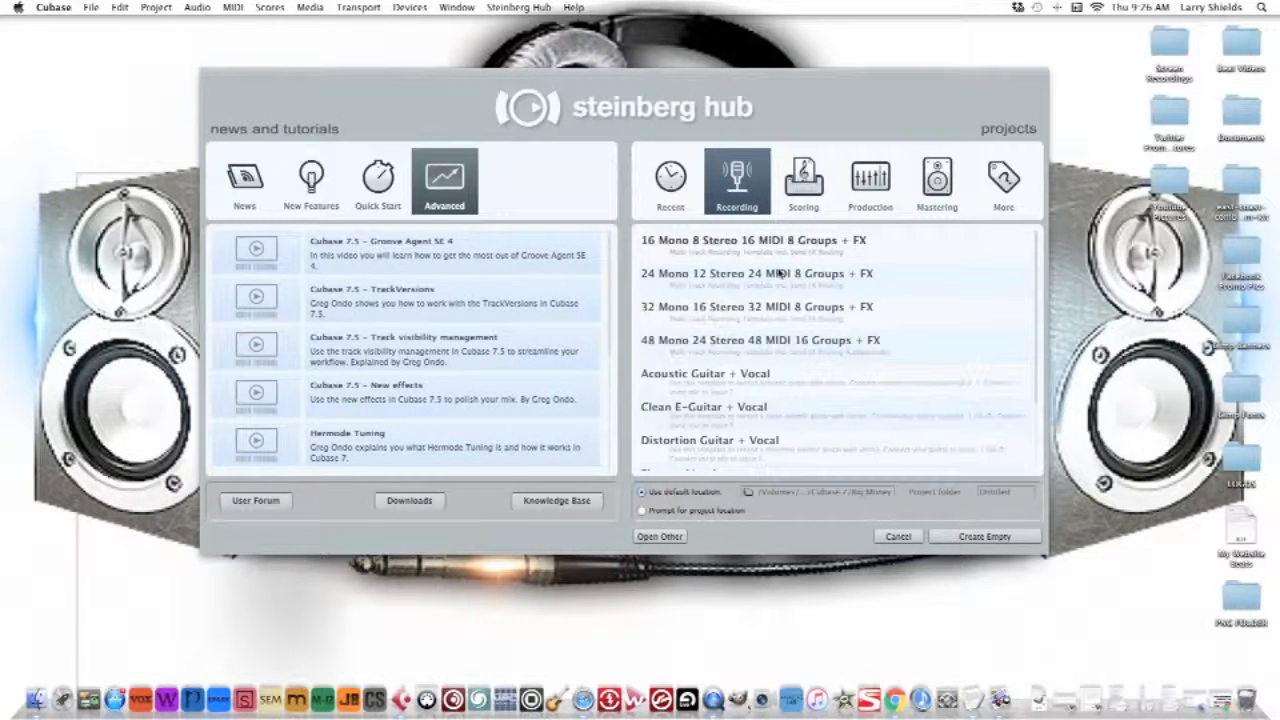
scroll("down", 3)
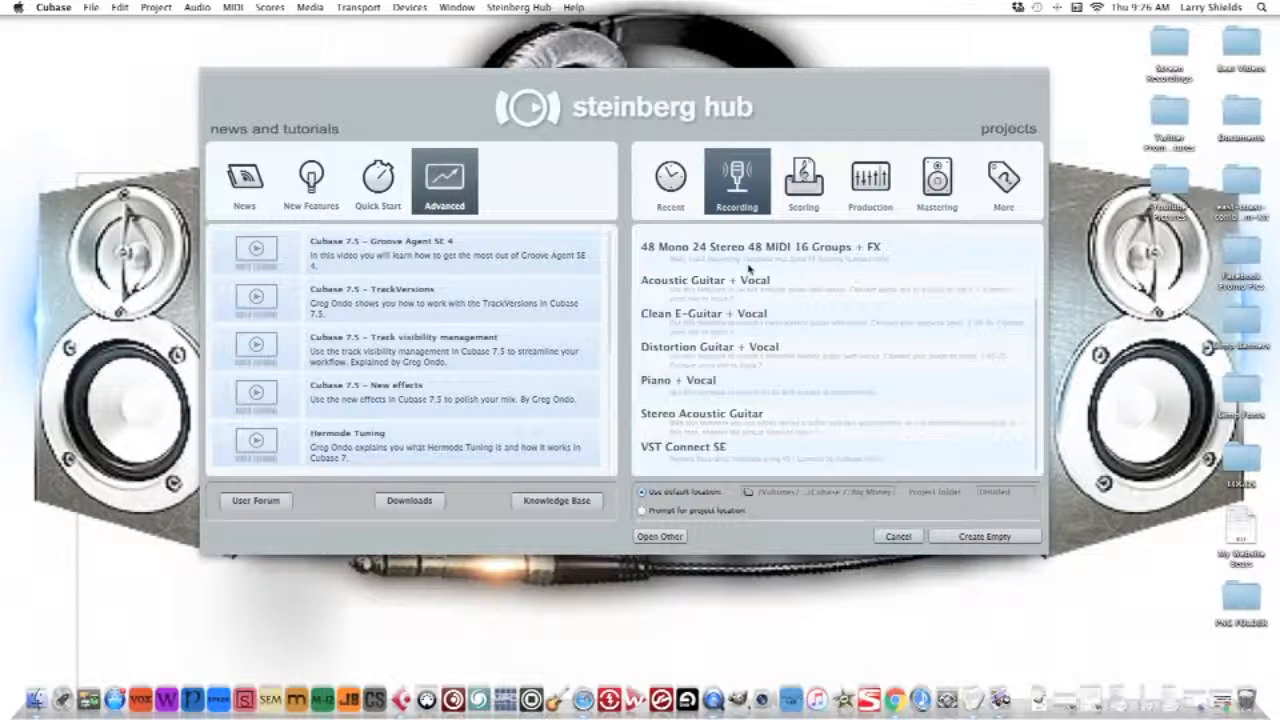
mouse_move(724, 330)
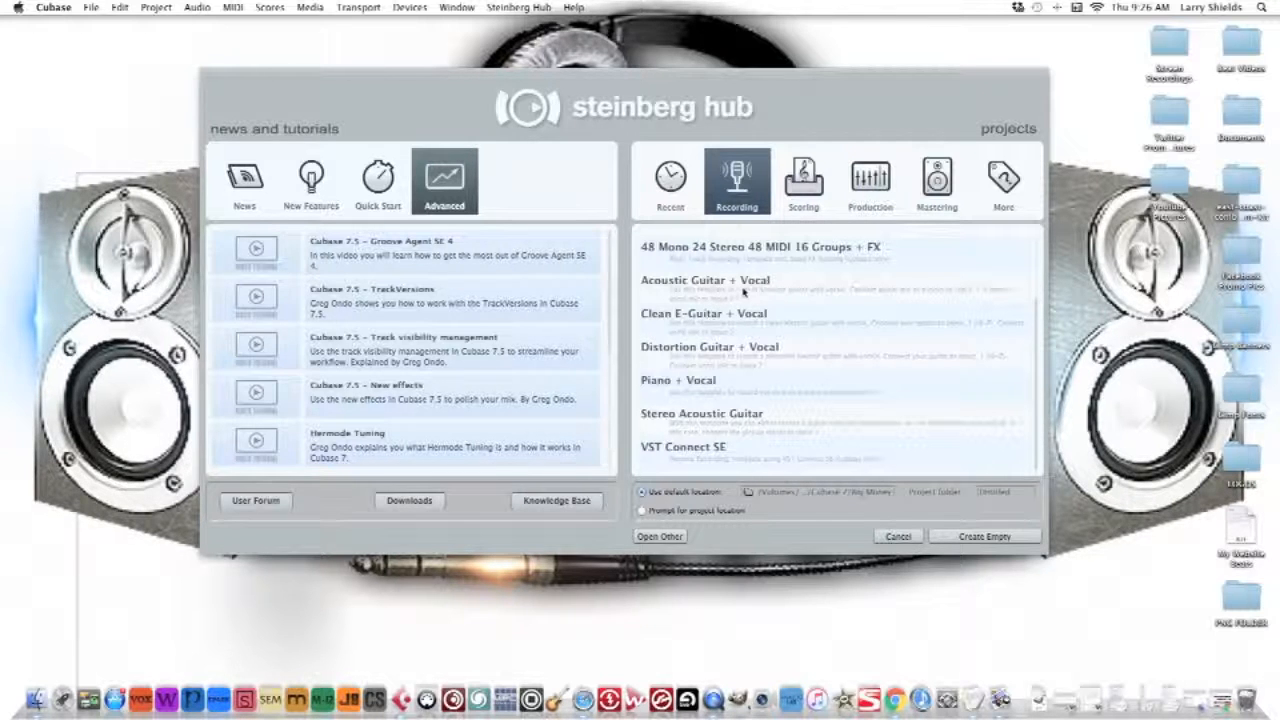
mouse_move(728, 290)
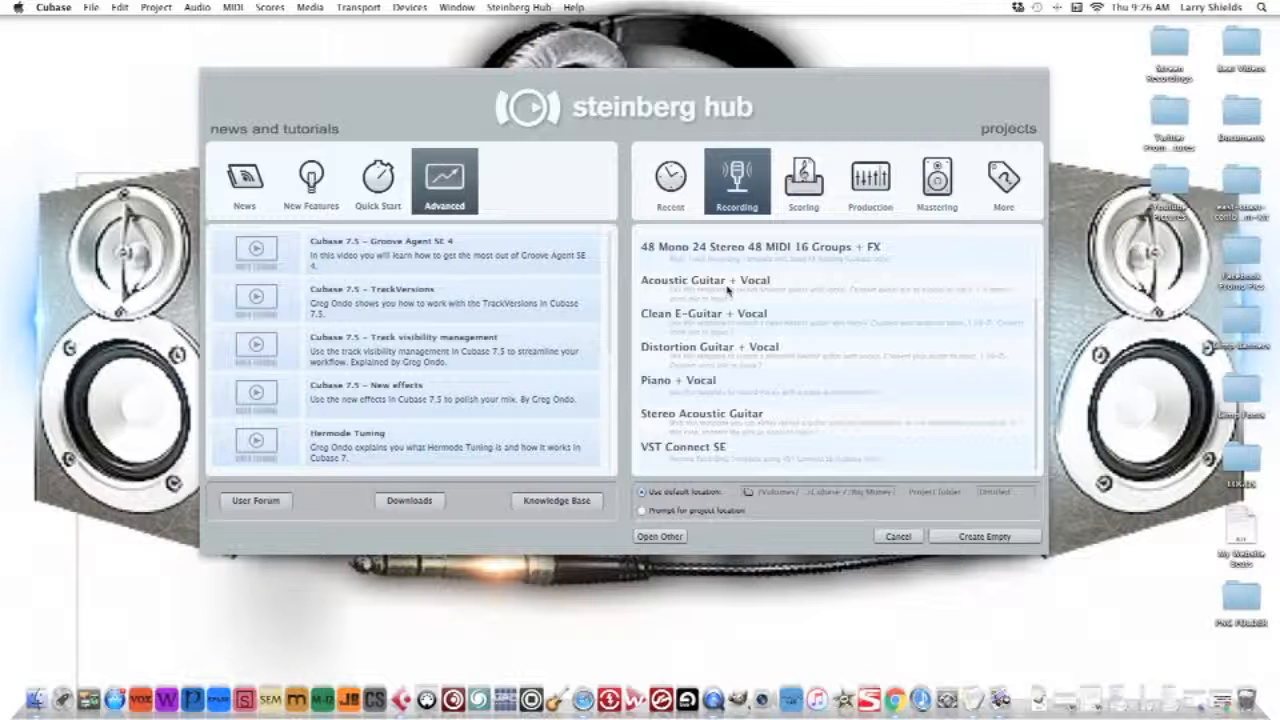
mouse_move(804, 344)
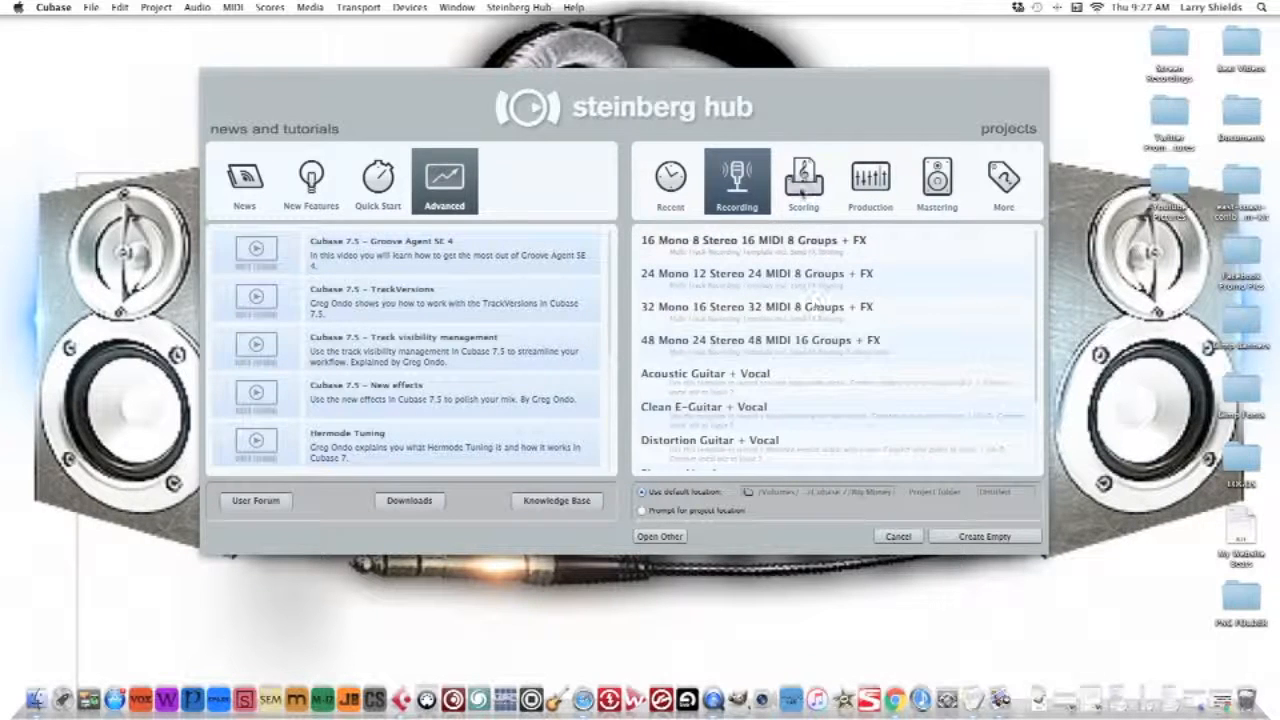
left_click(804, 180)
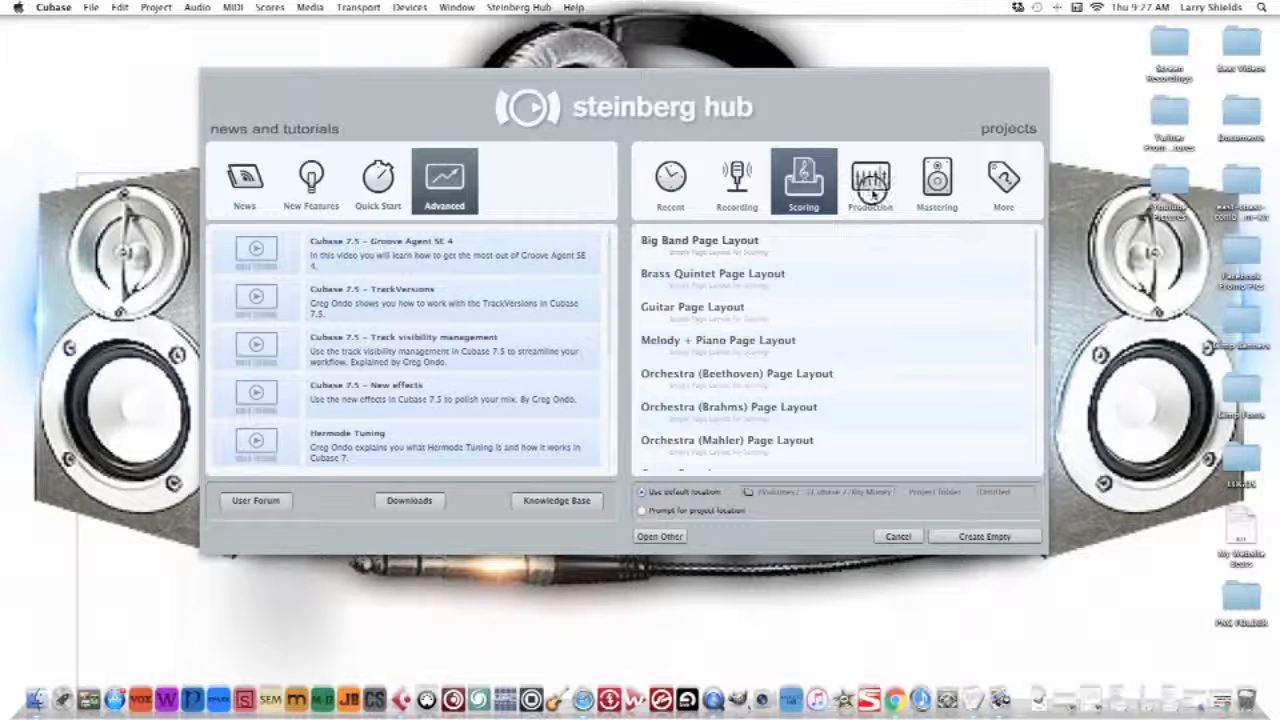
- Browse the Production and Mastering templates, then the More custom templates list
left_click(870, 180)
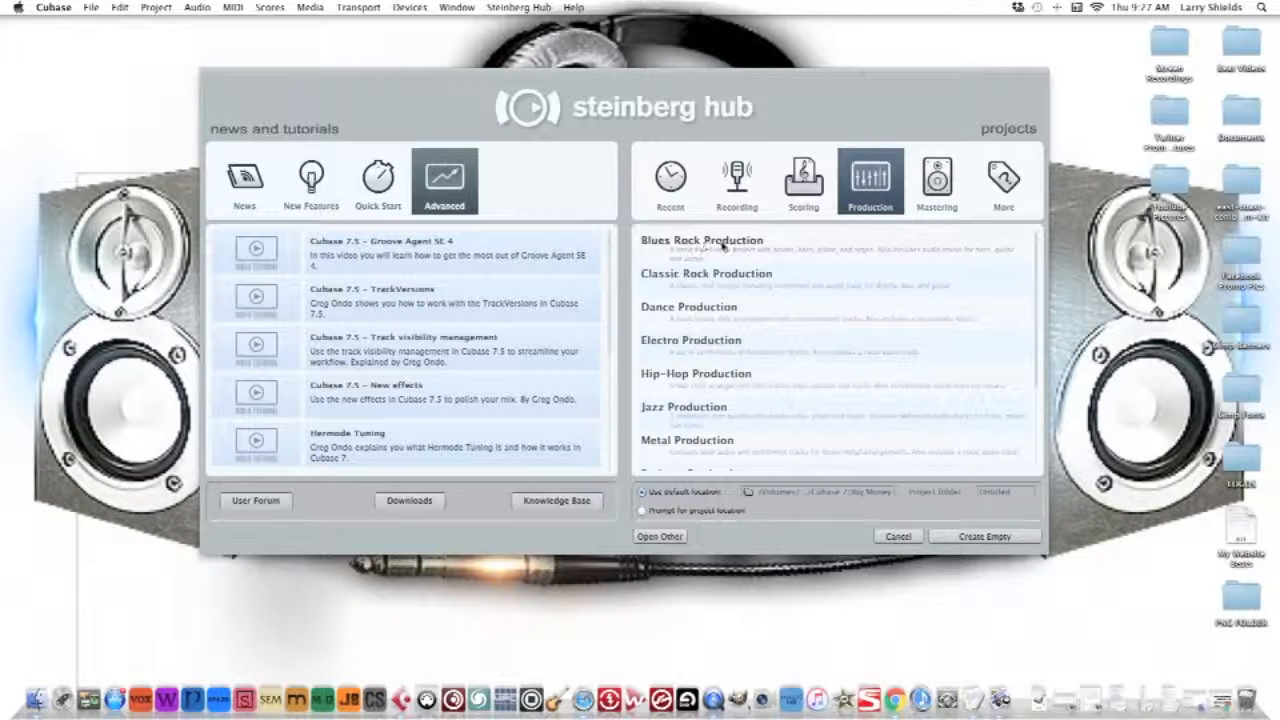
mouse_move(716, 252)
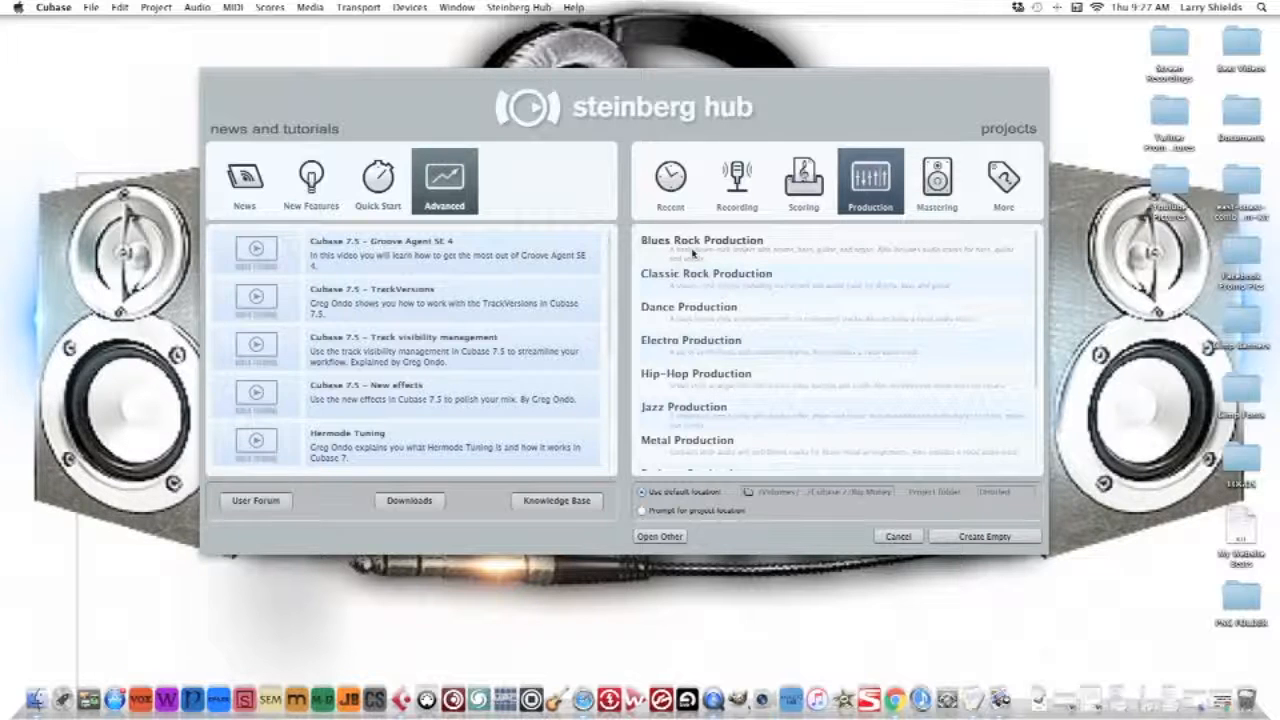
mouse_move(744, 280)
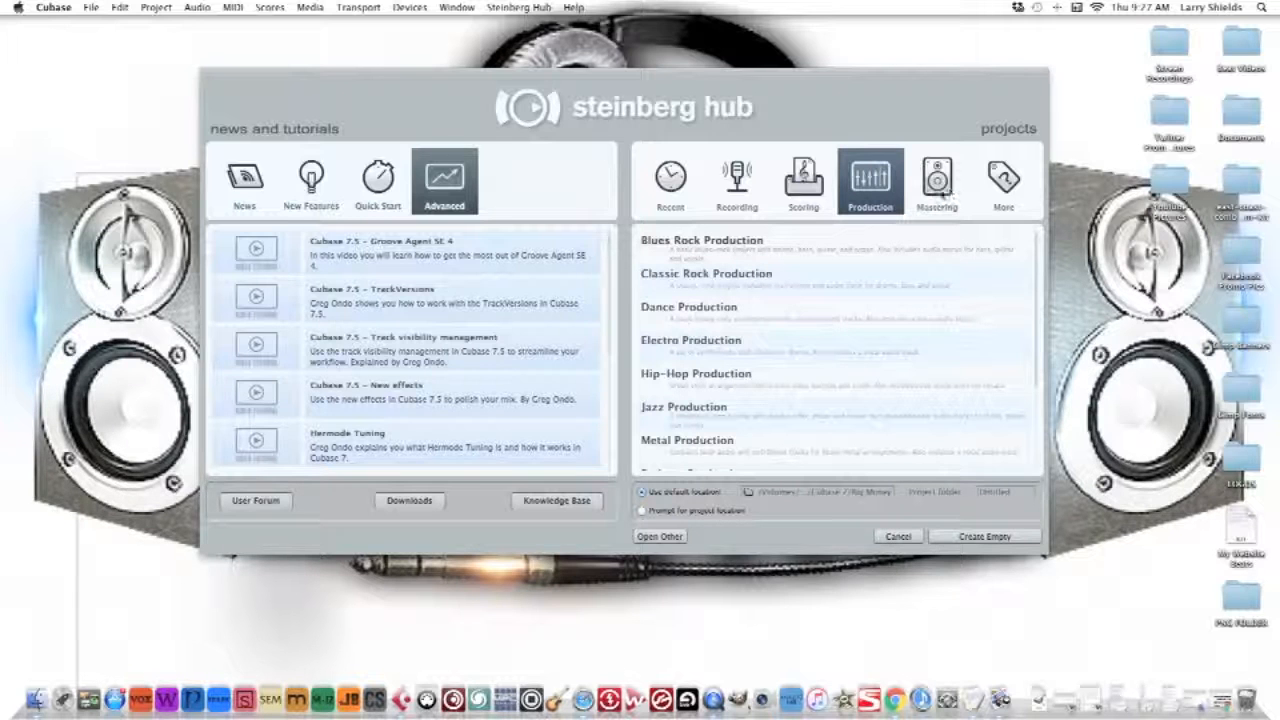
left_click(936, 180)
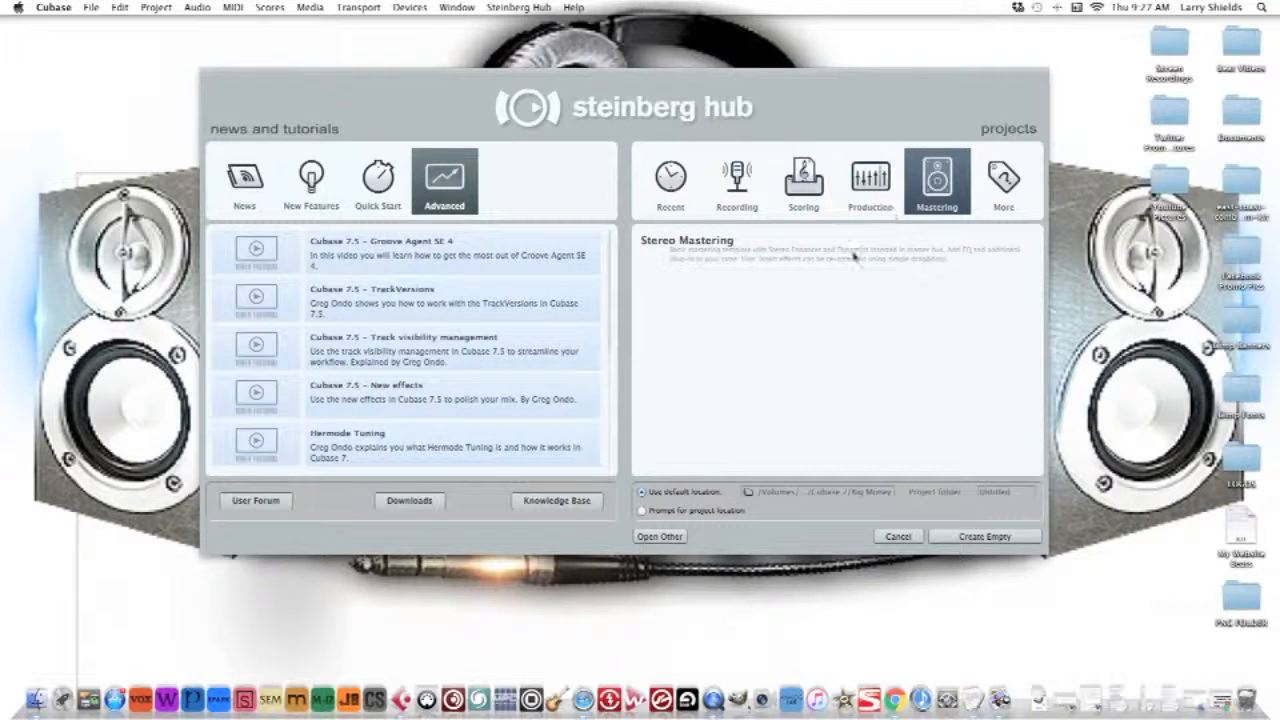
mouse_move(772, 248)
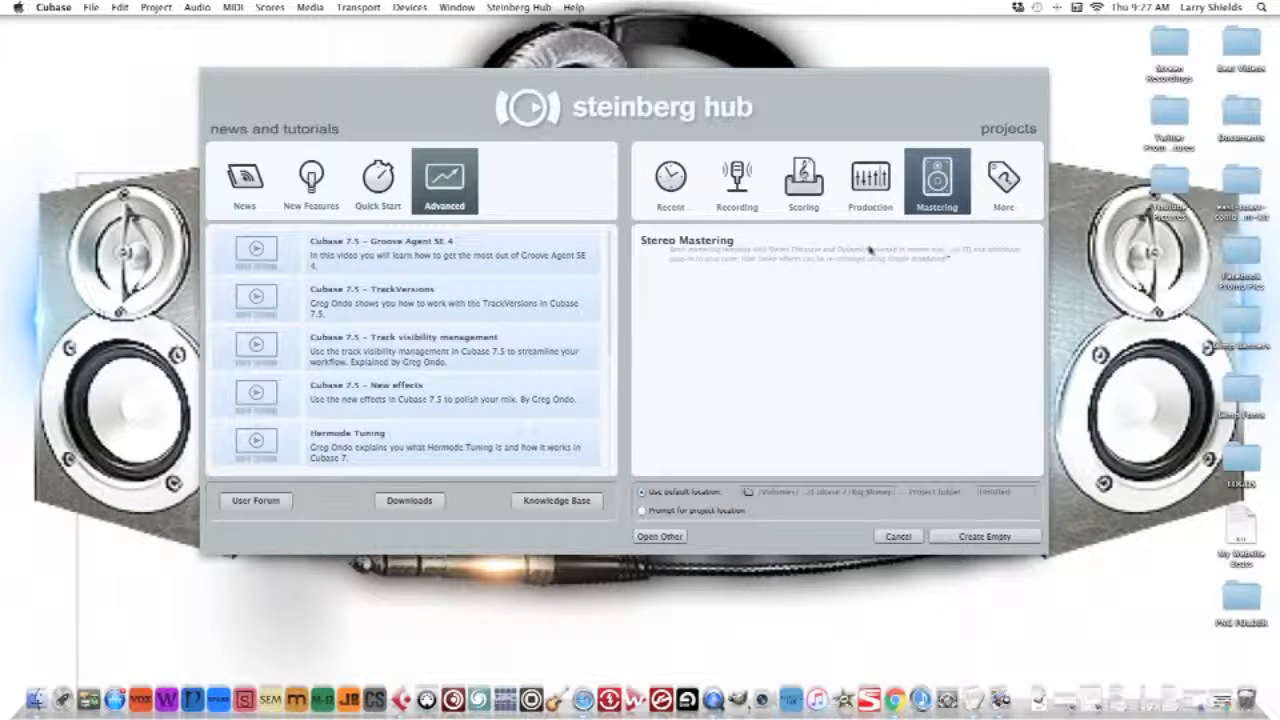
left_click(1004, 180)
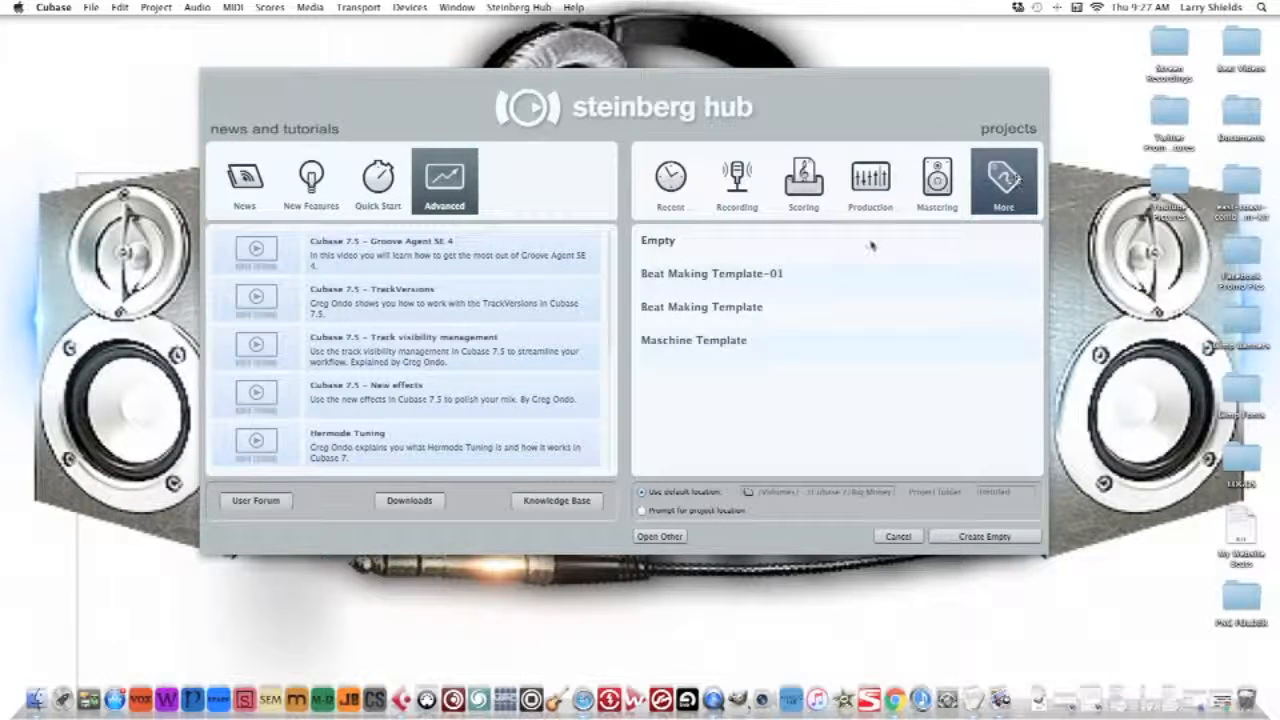
mouse_move(756, 300)
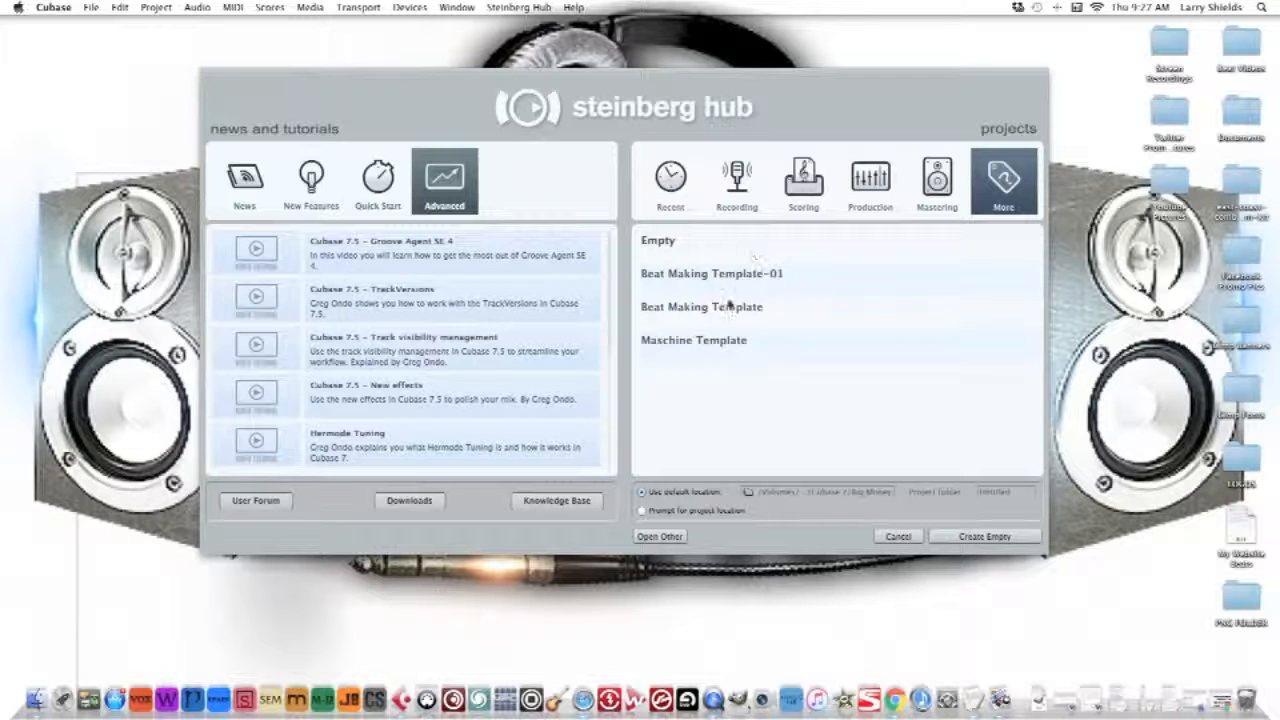
mouse_move(736, 378)
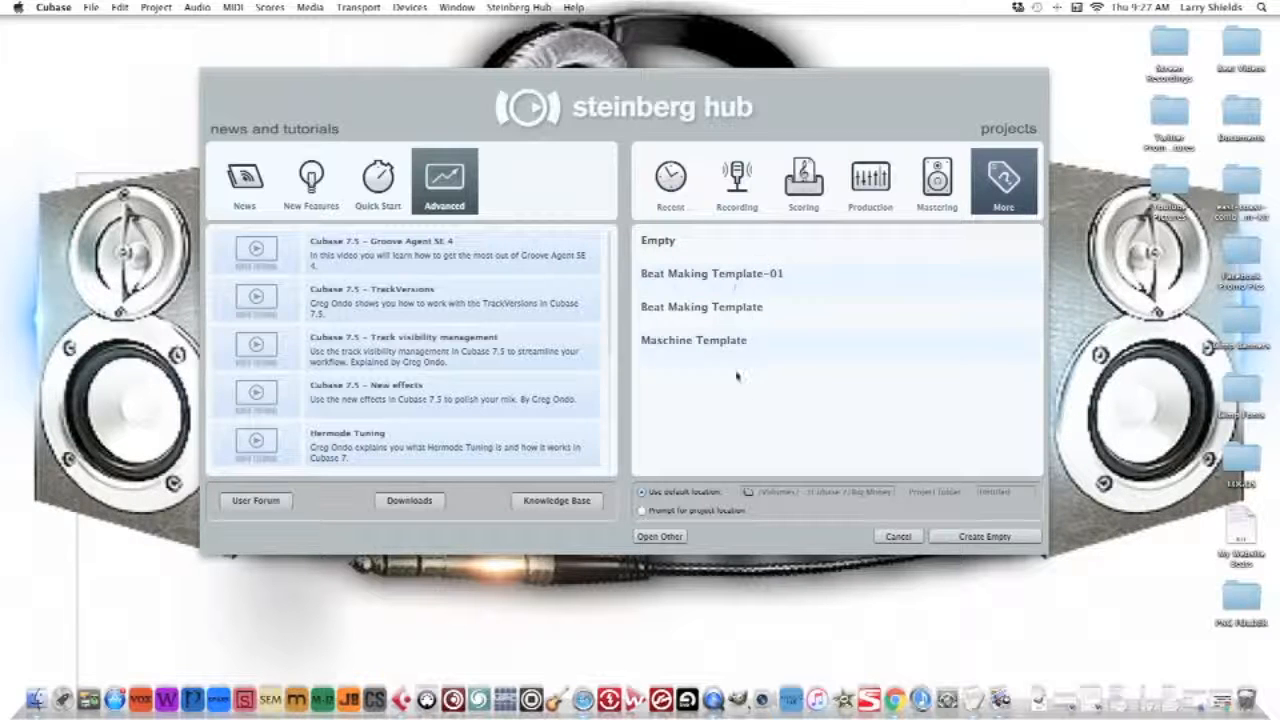
mouse_move(708, 454)
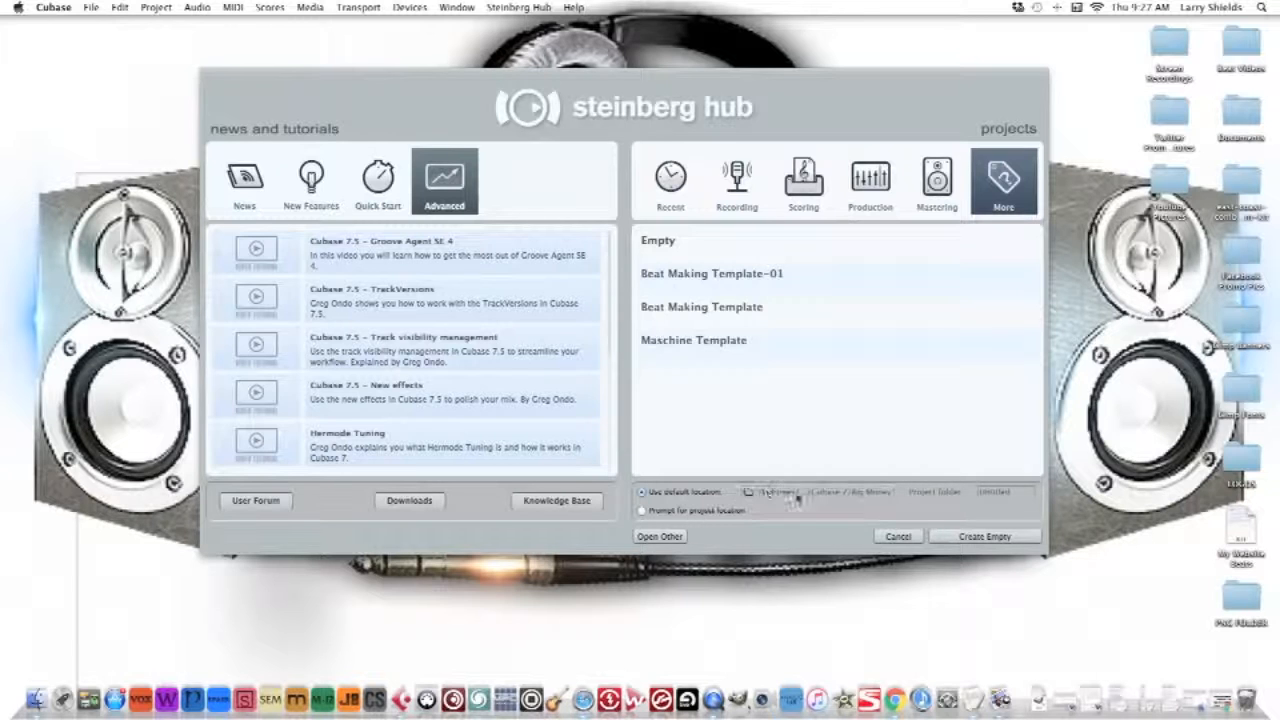
mouse_move(790, 500)
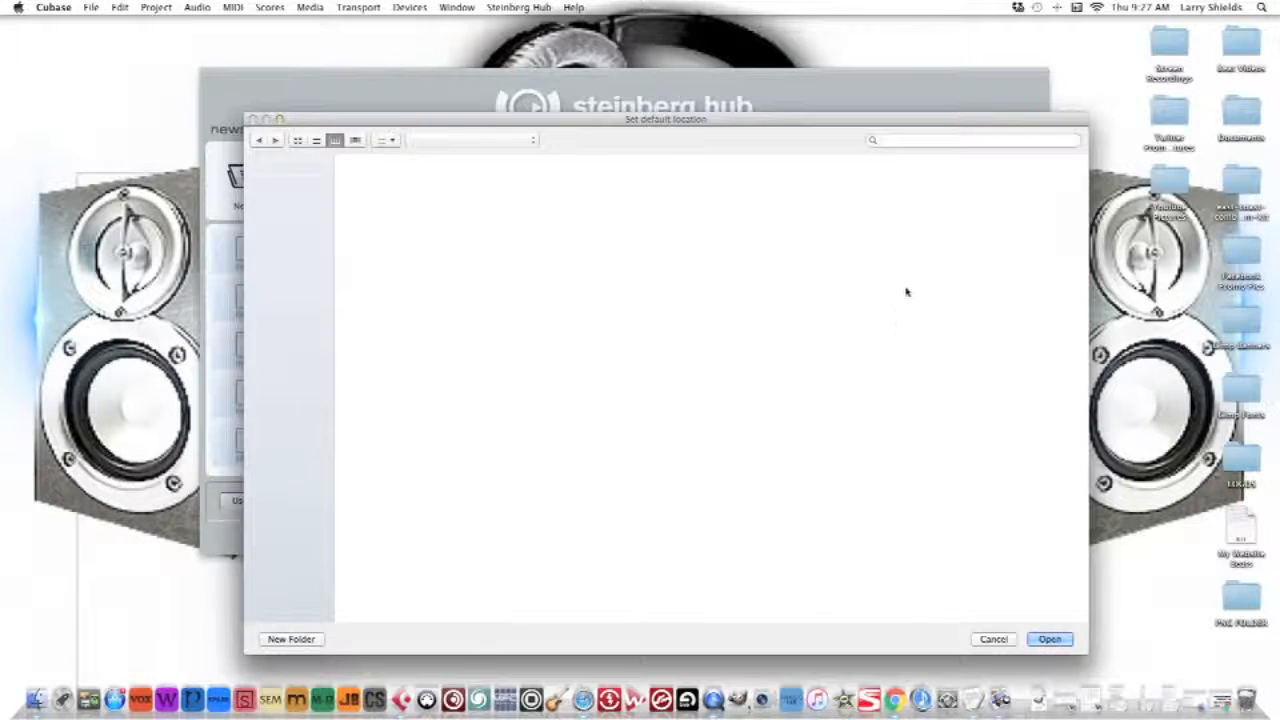
mouse_move(600, 312)
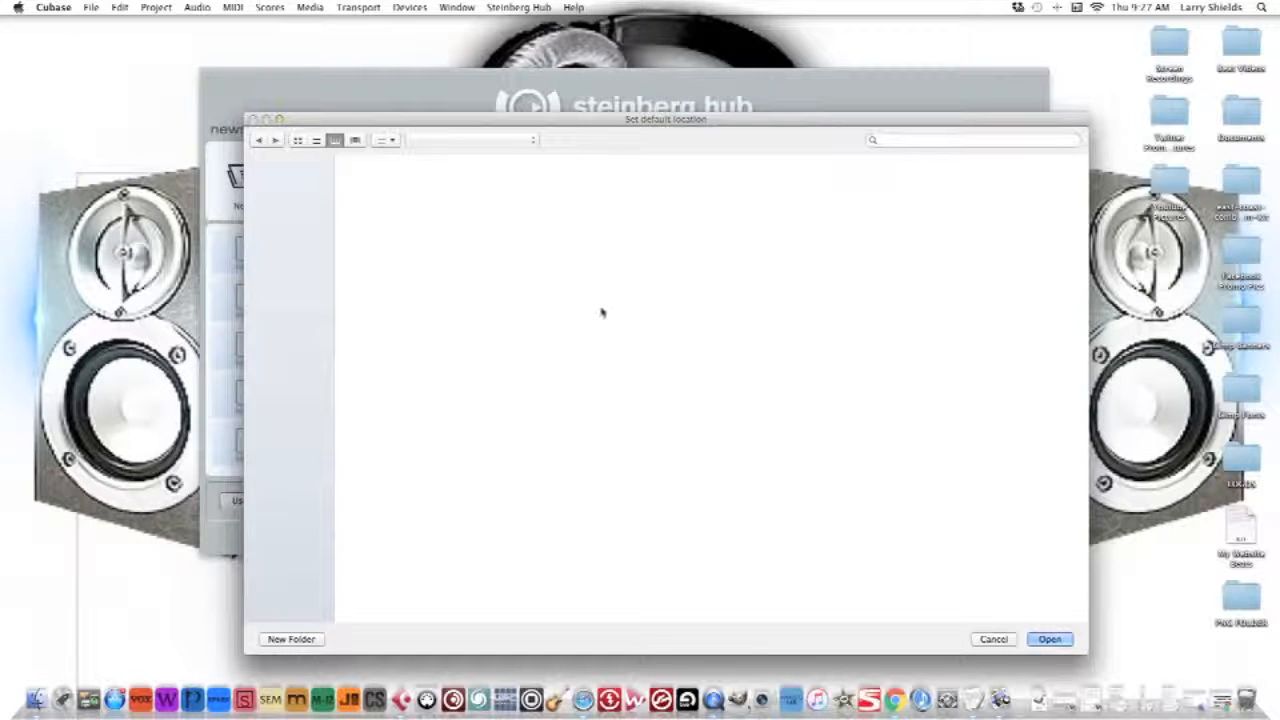
mouse_move(368, 370)
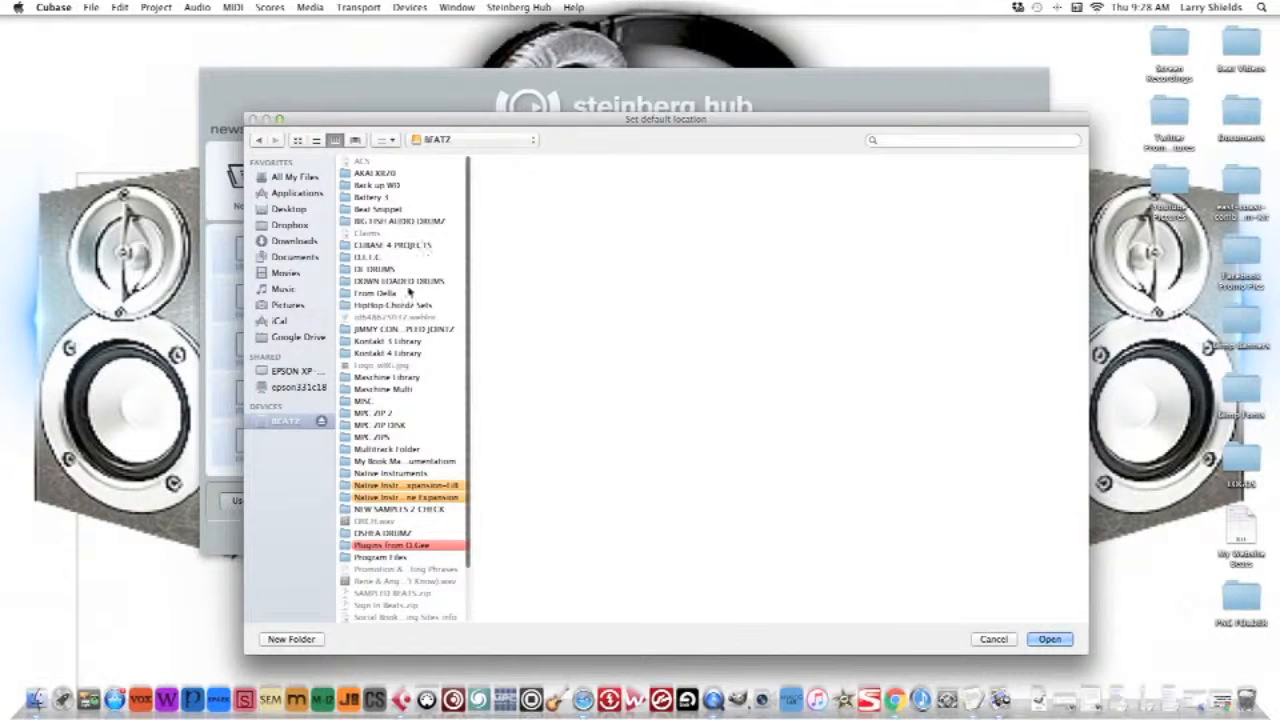
- Scroll the folder list in the Set default location chooser
scroll("down", 3)
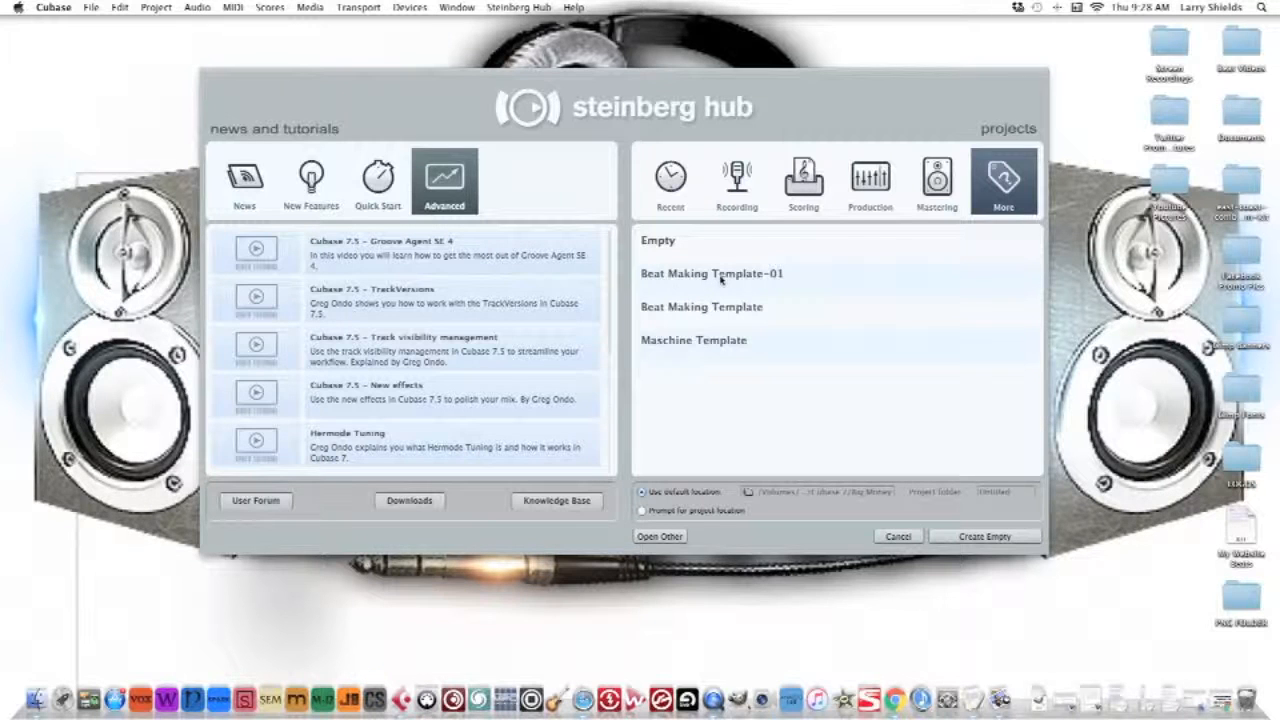
- Create a new project from Beat Making Template-01
left_click(712, 274)
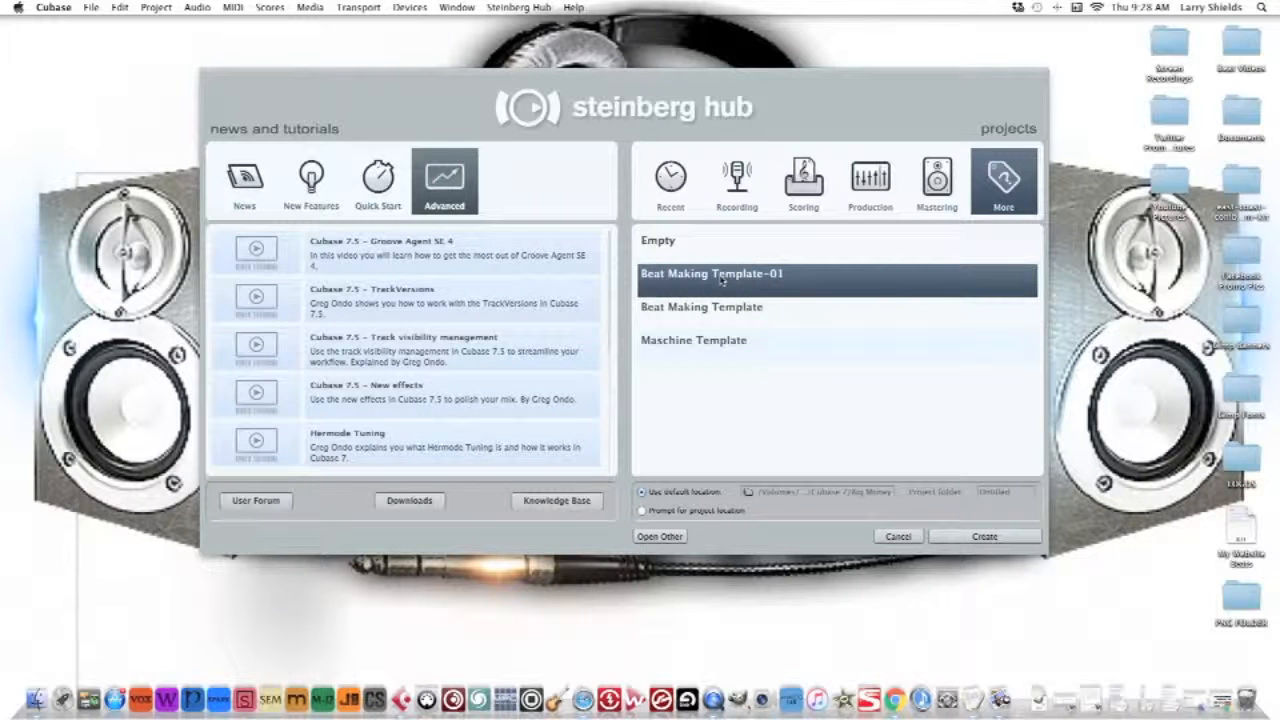
left_click(984, 536)
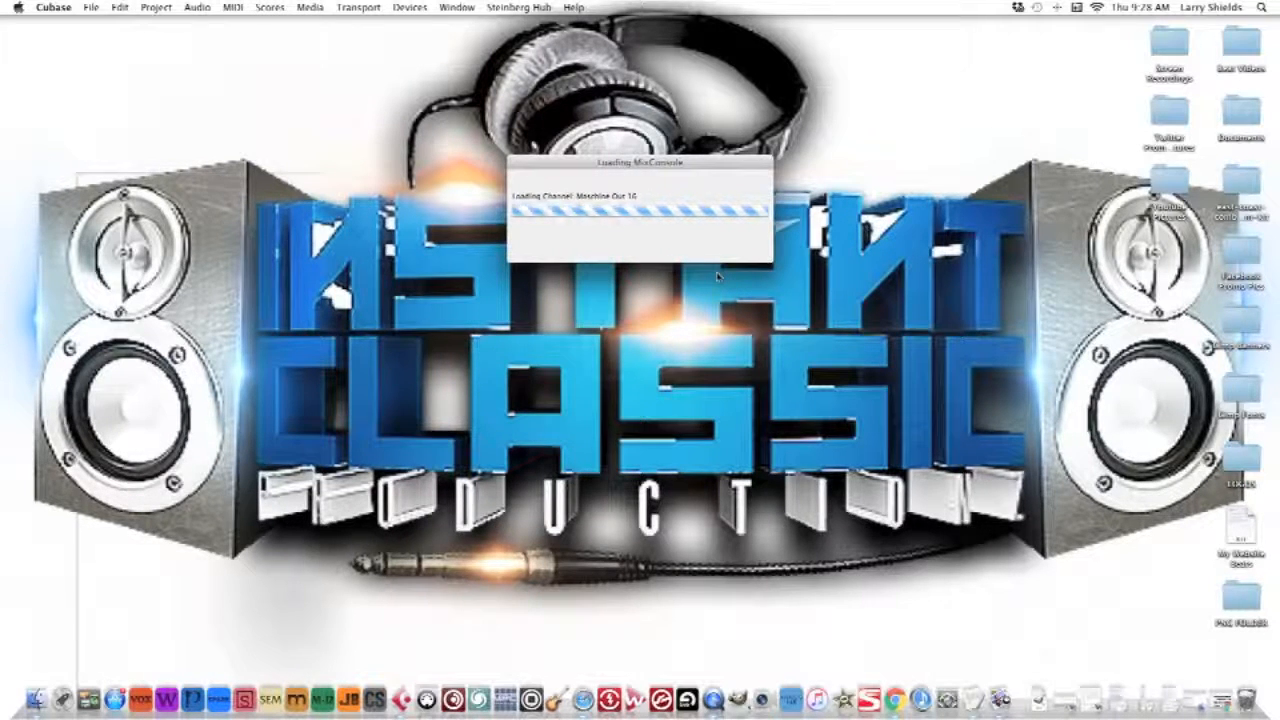
mouse_move(728, 258)
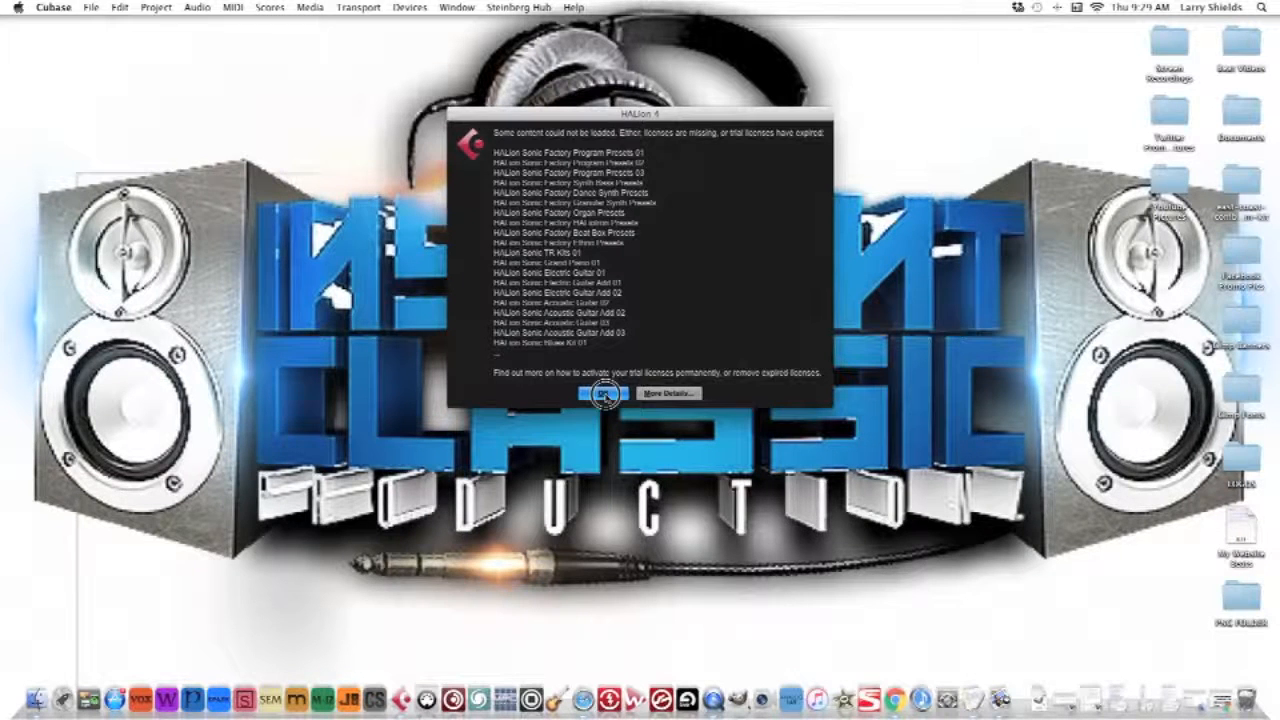
- Dismiss the HALion missing-content licence warning once the project loads
left_click(602, 392)
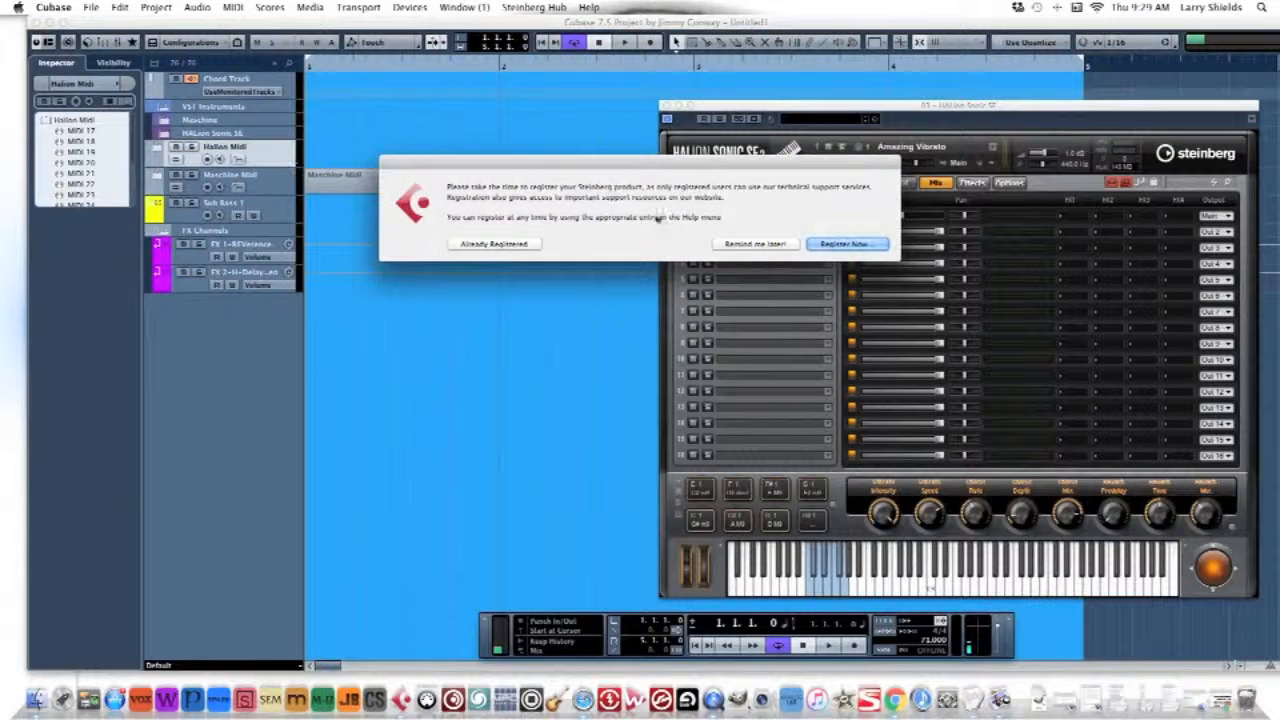
- Dismiss the registration reminder, select the MIDI 17 track and bring up Add MIDI Track
left_click(494, 244)
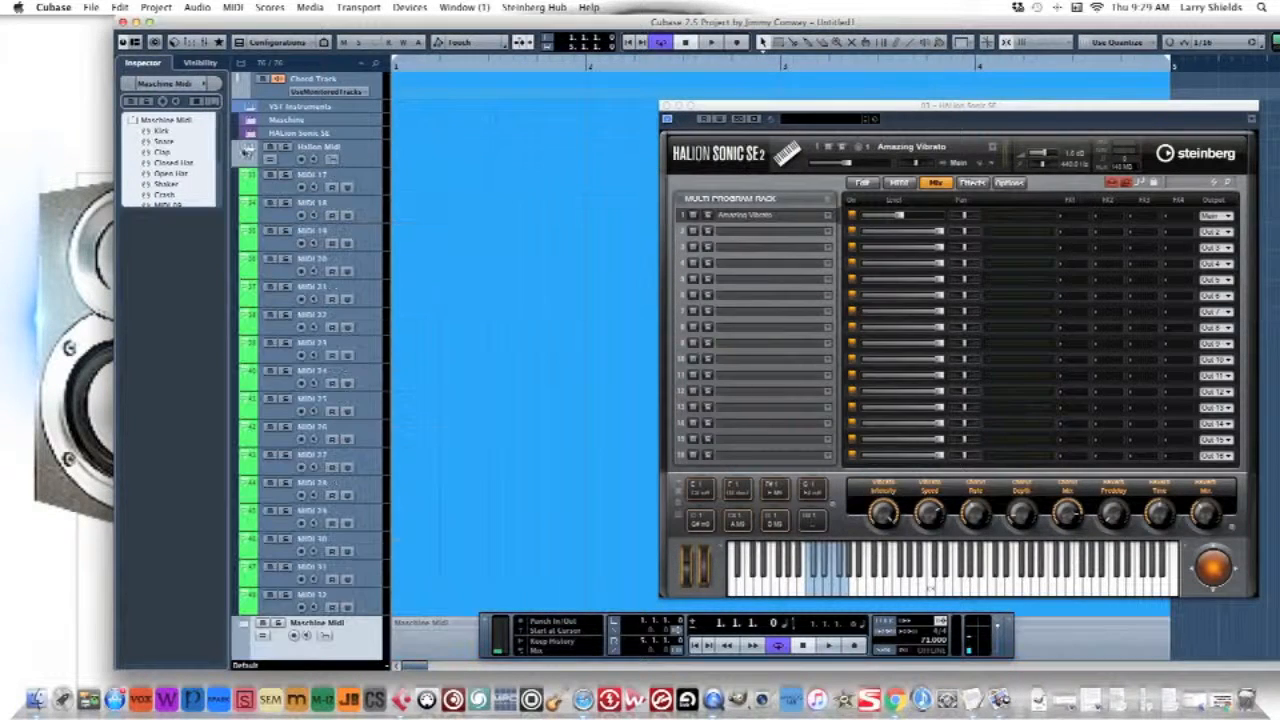
left_click(316, 180)
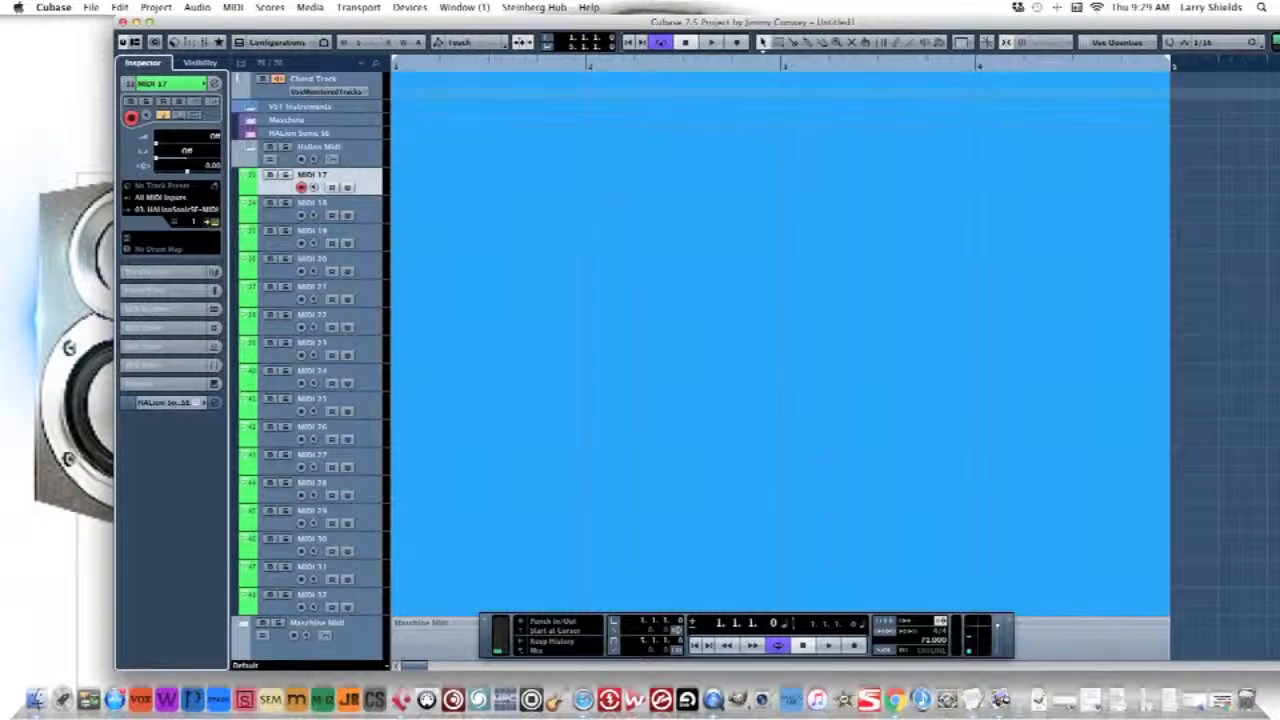
double_click(300, 120)
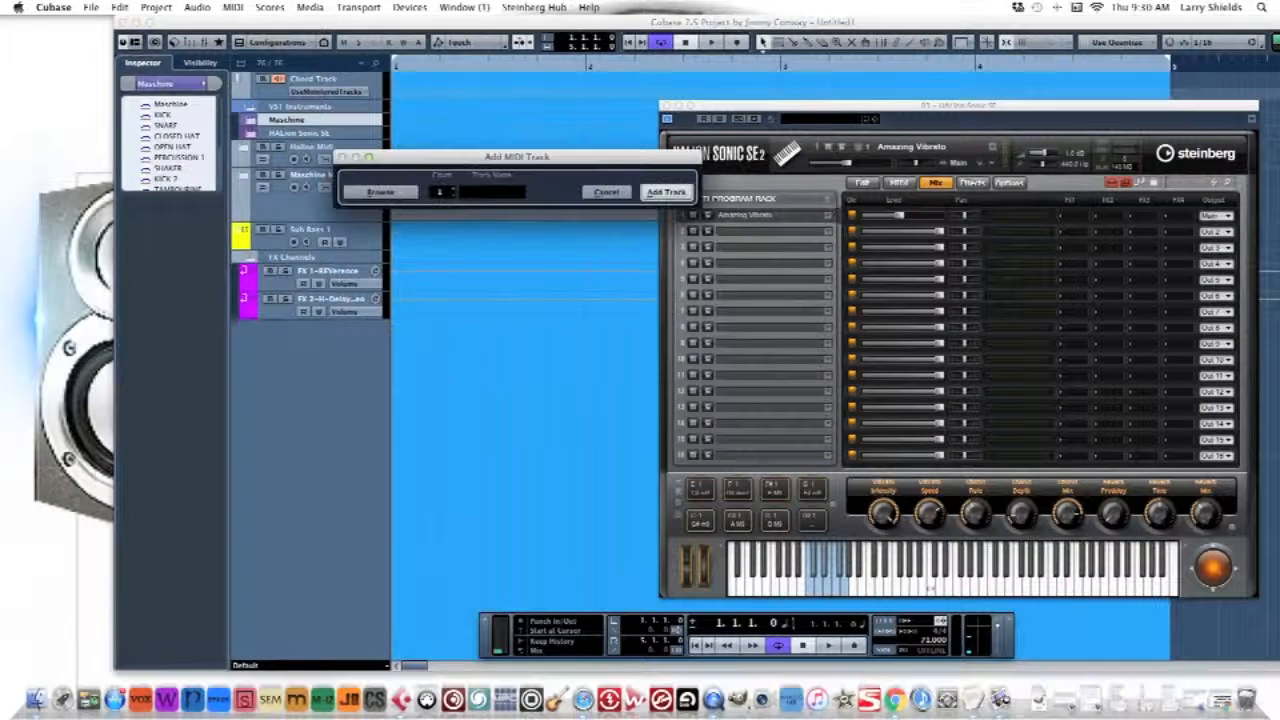
- Add a new MIDI track named 'maschine'
left_click(512, 192)
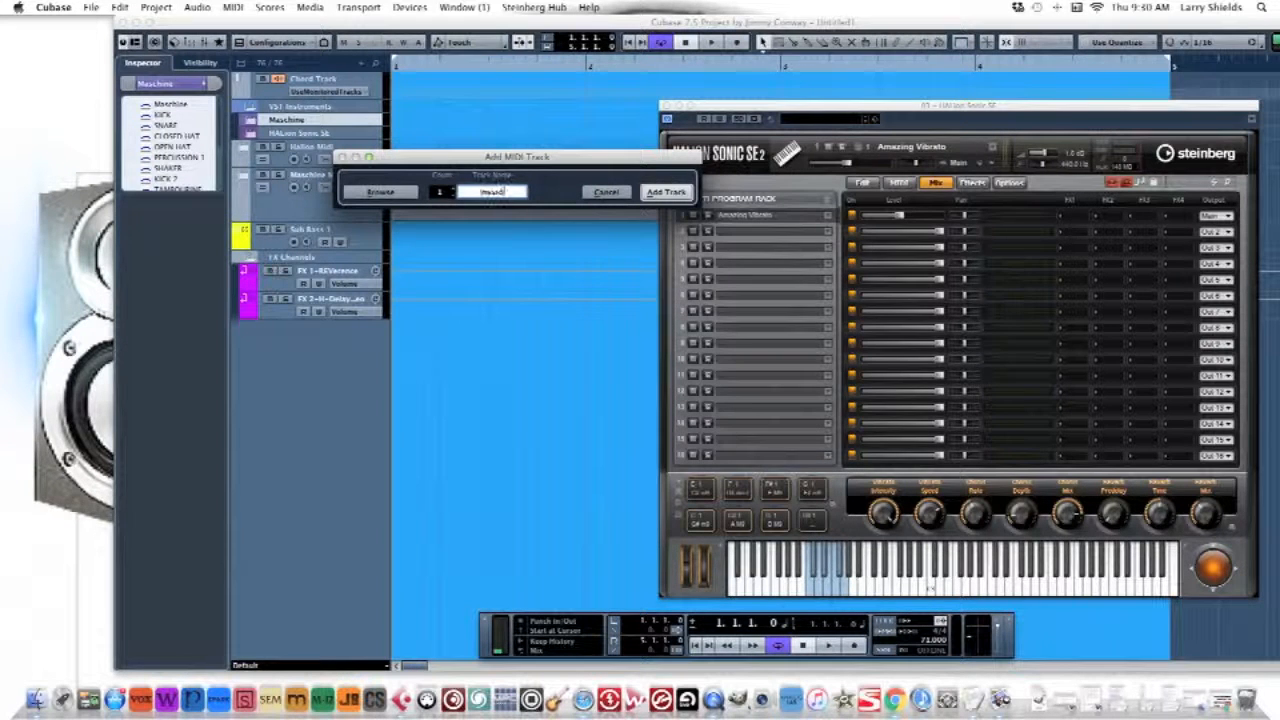
type("maschine")
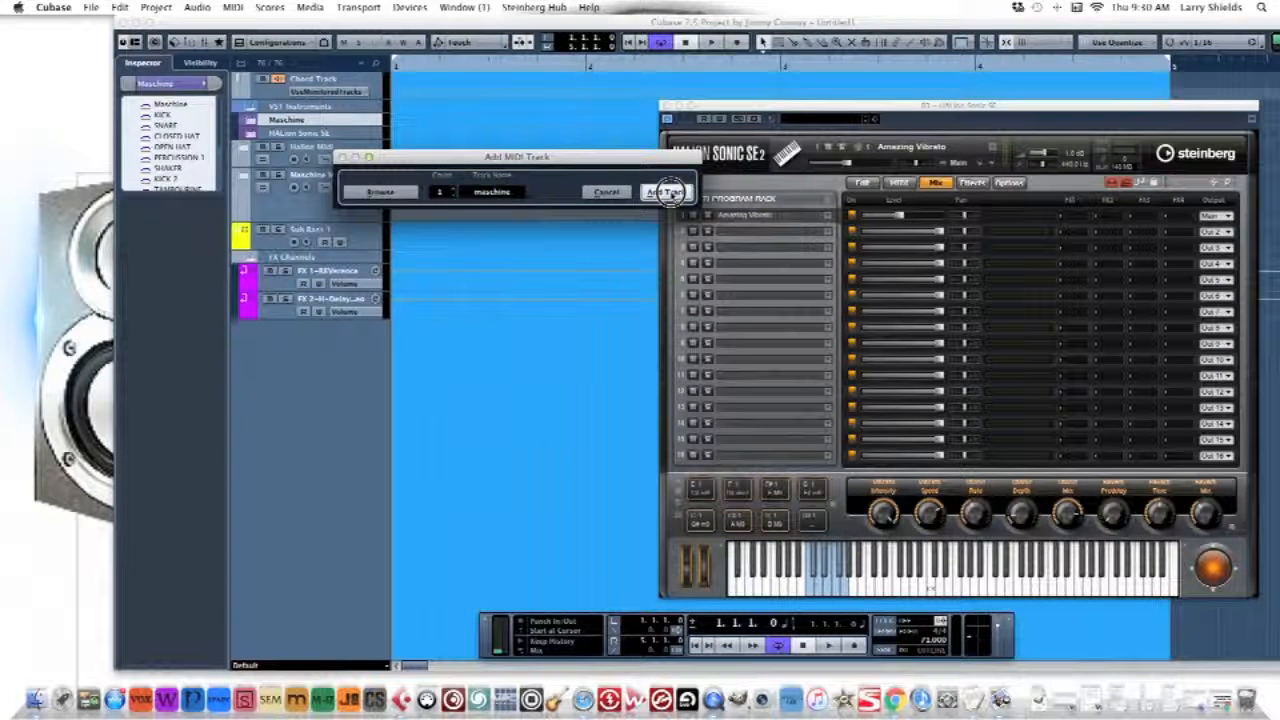
left_click(664, 192)
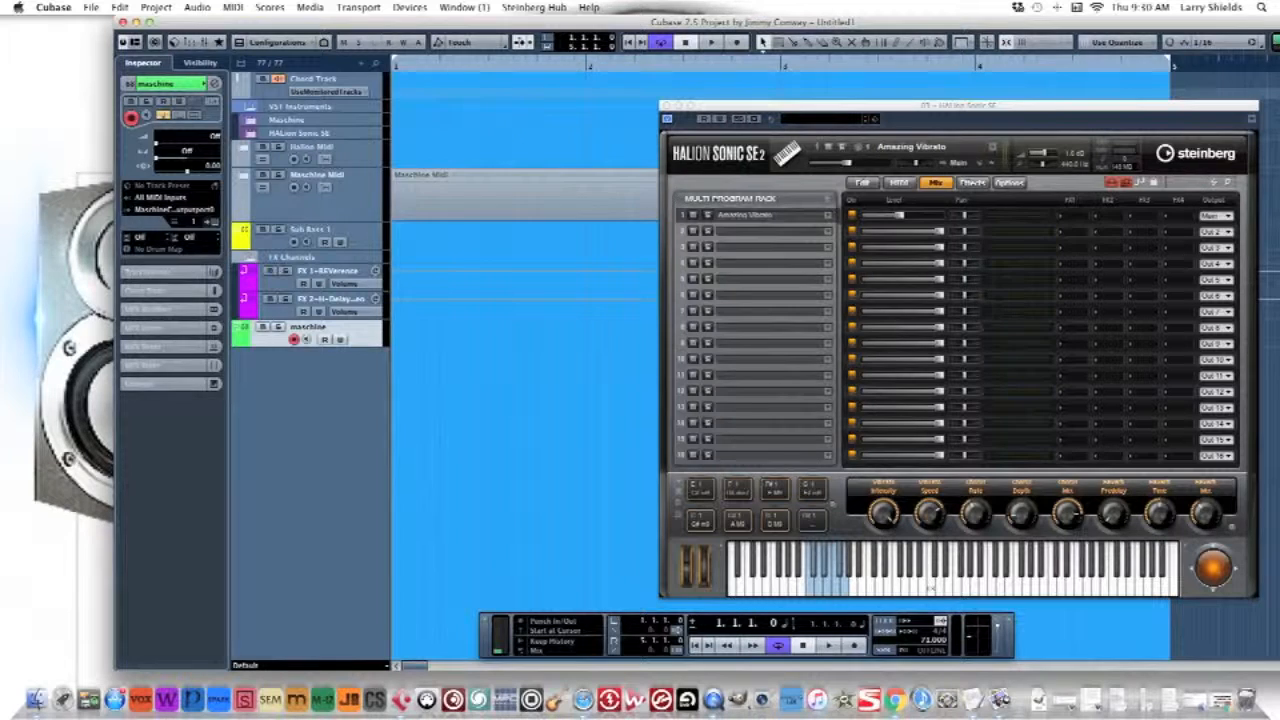
- Expand the Maschine Midi folder and select the OPEN HAT output channel
left_click(264, 180)
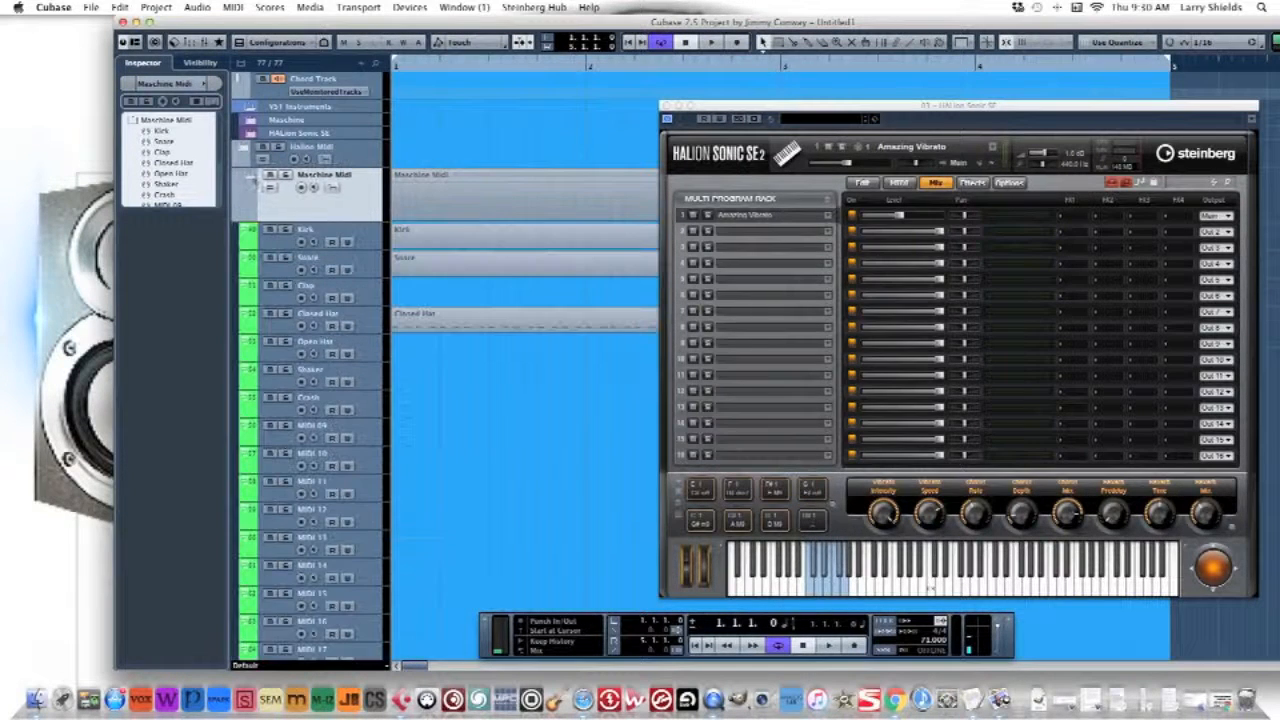
left_click(304, 236)
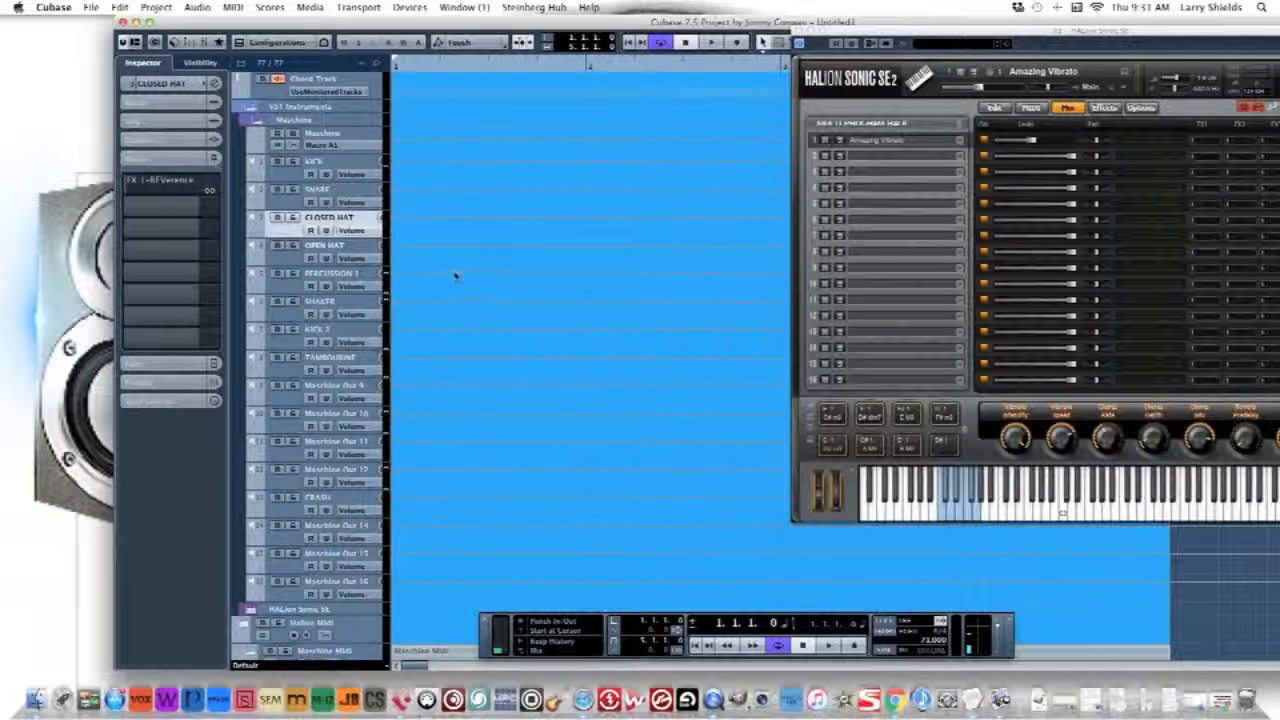
left_click(324, 244)
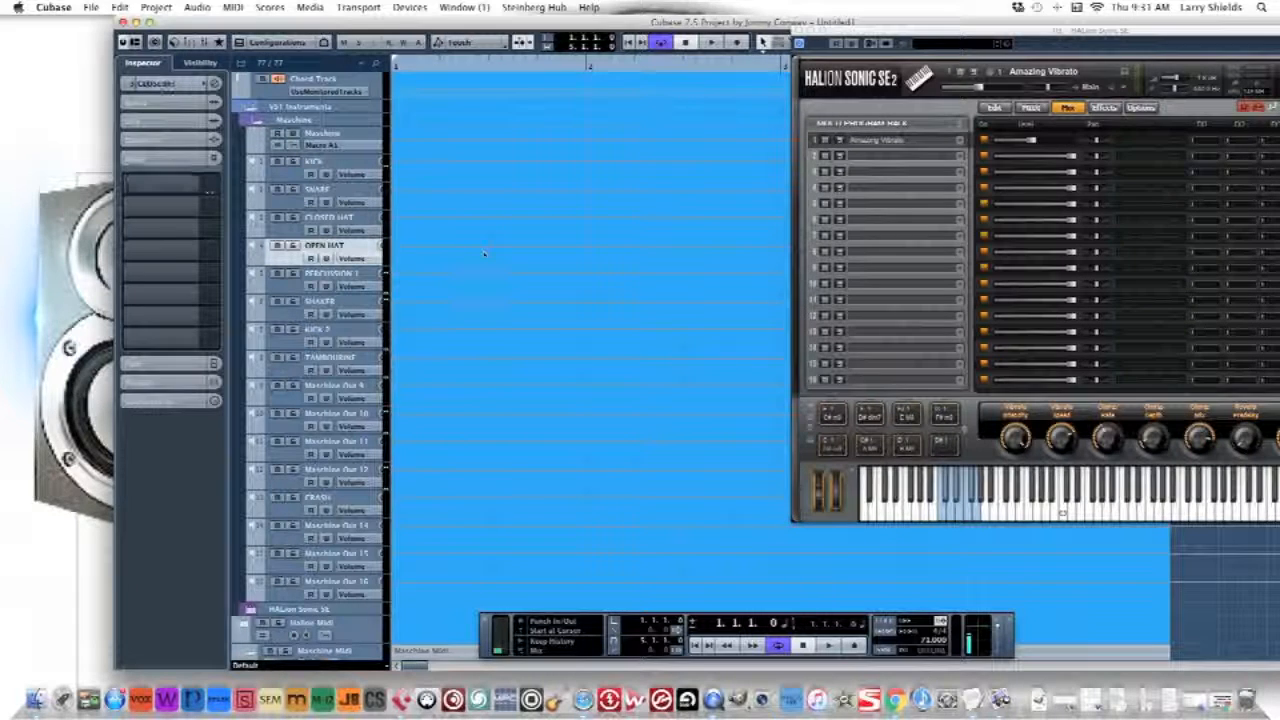